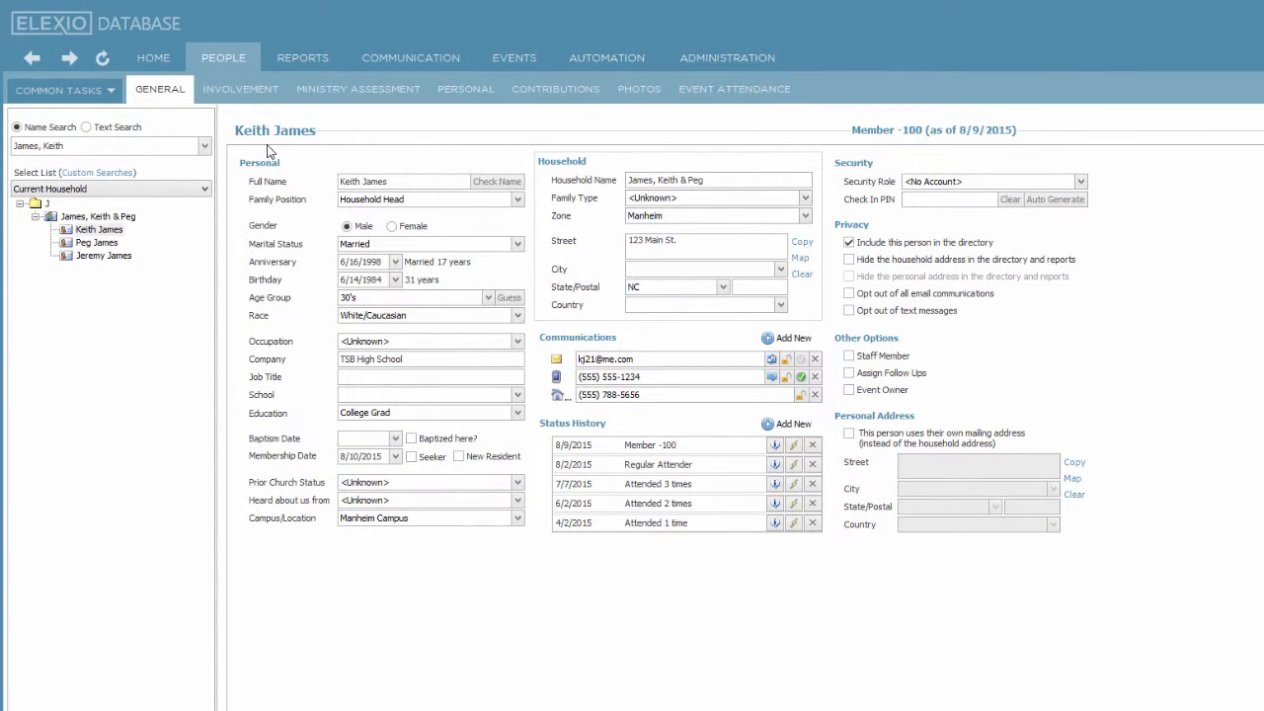
mouse_move(141, 306)
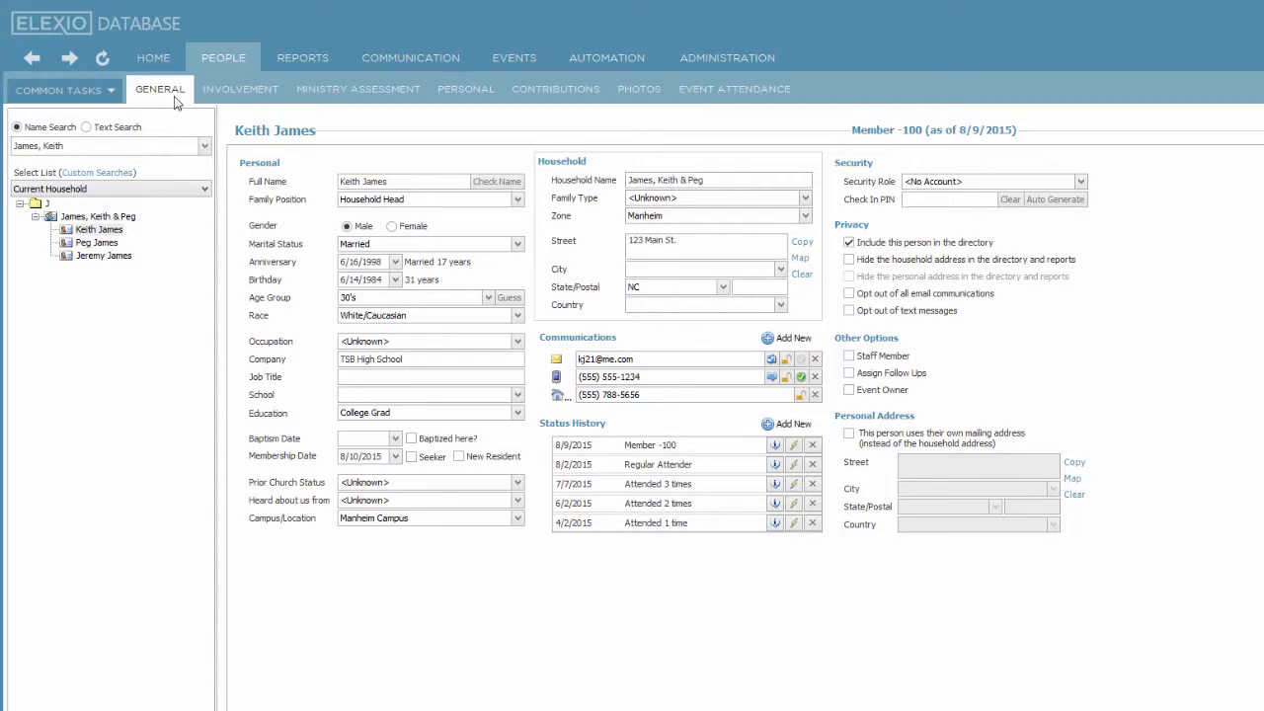
scroll("down", 3)
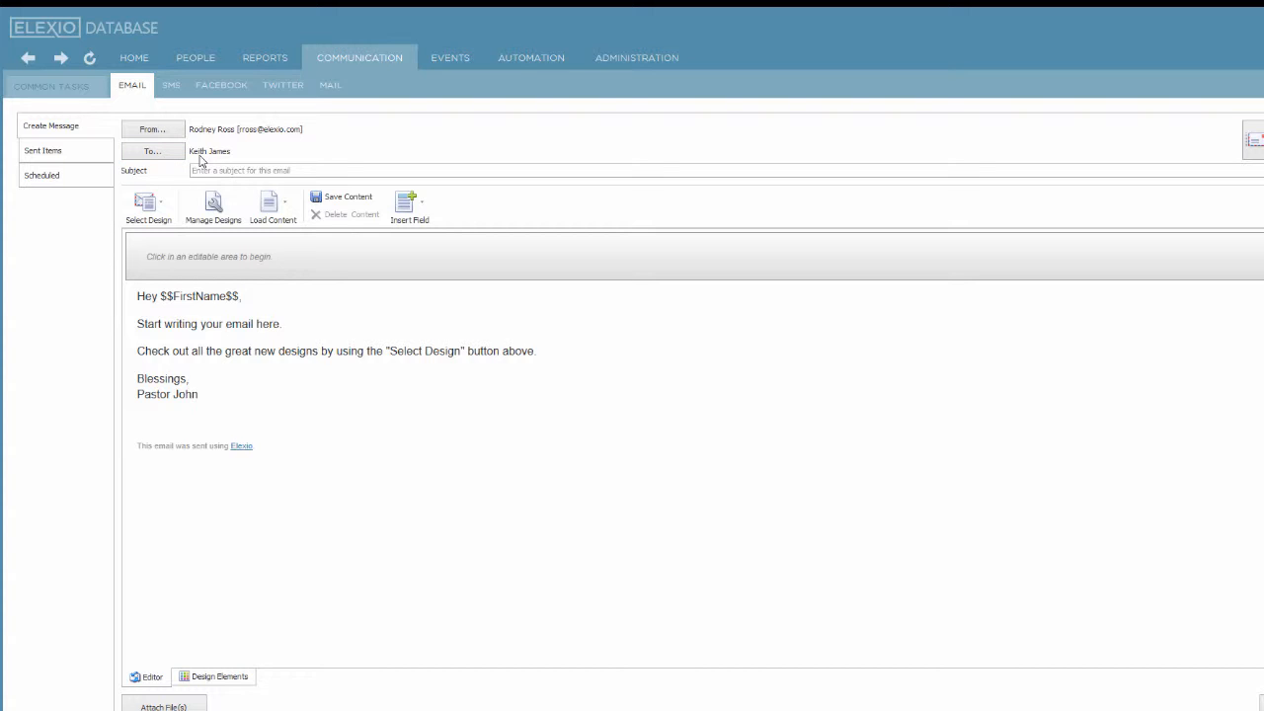
mouse_move(221, 136)
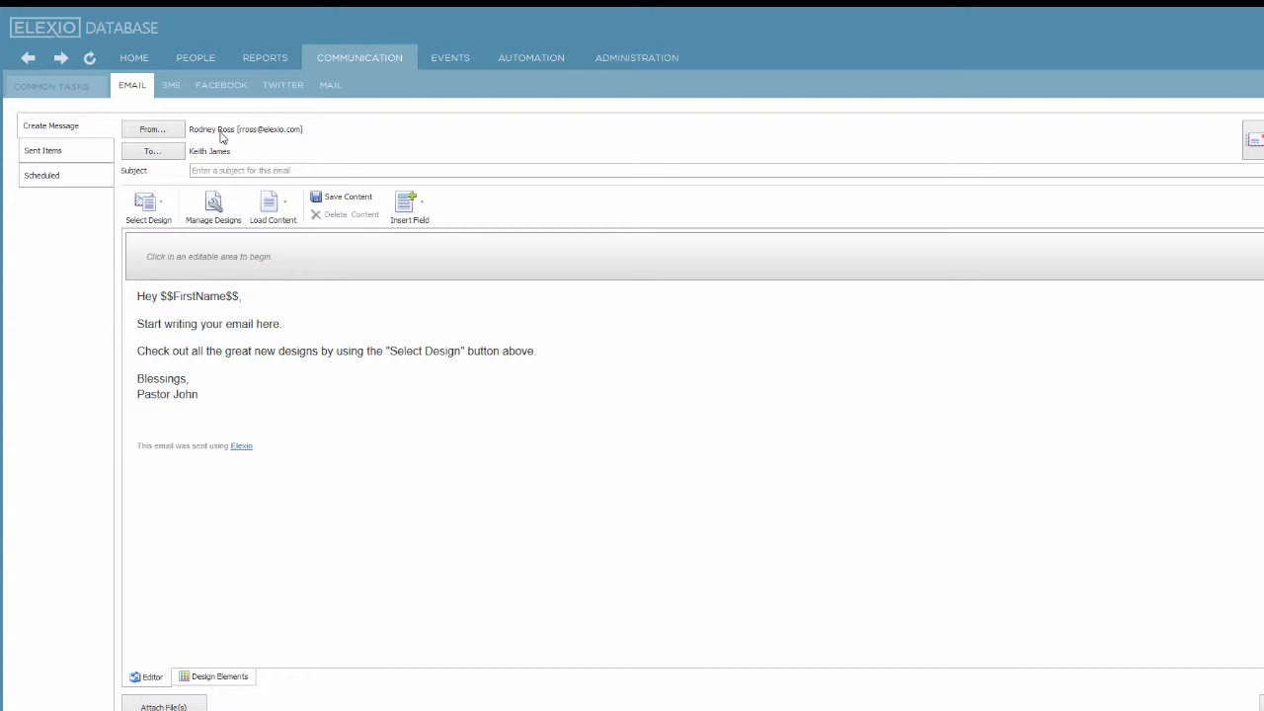
mouse_move(216, 144)
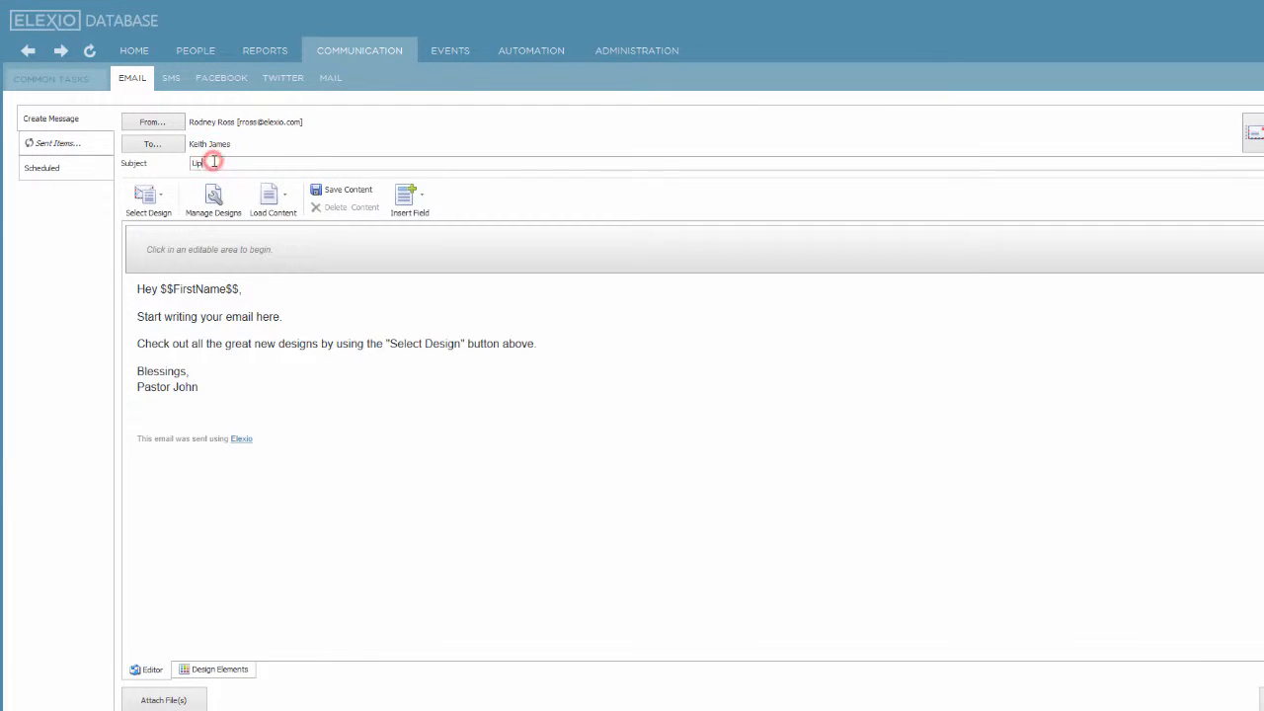
type("Update")
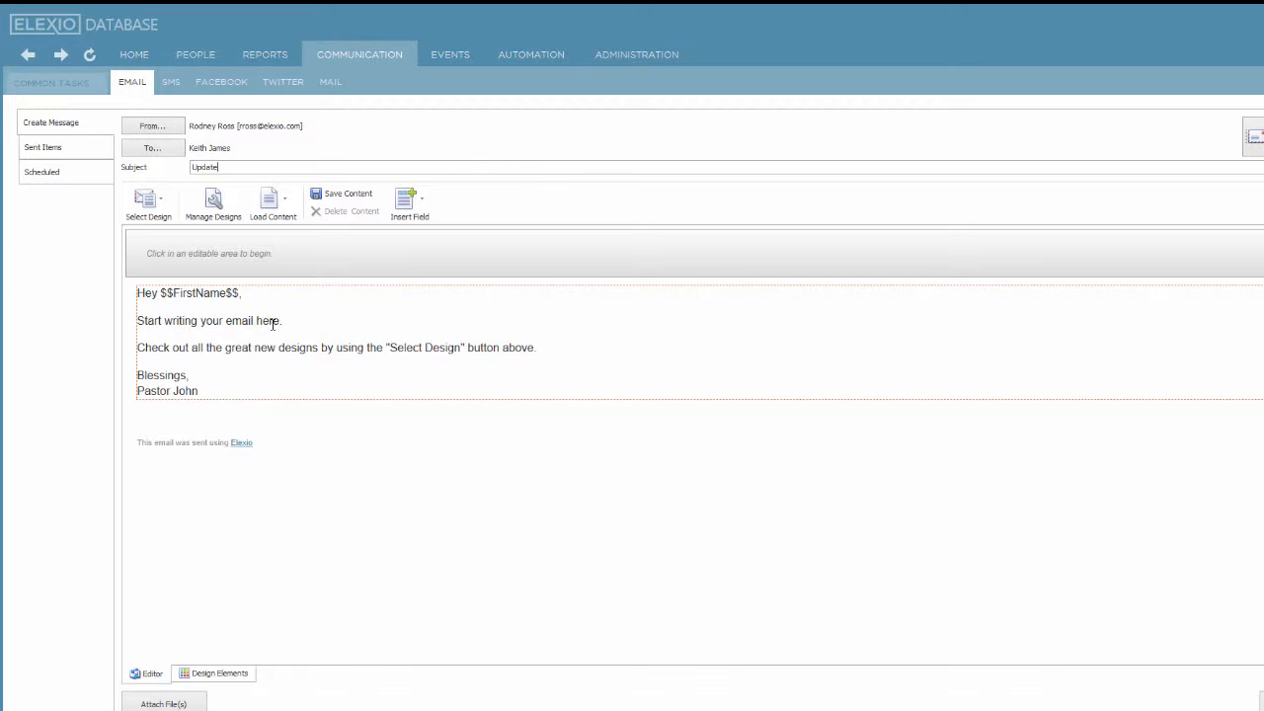
mouse_move(246, 310)
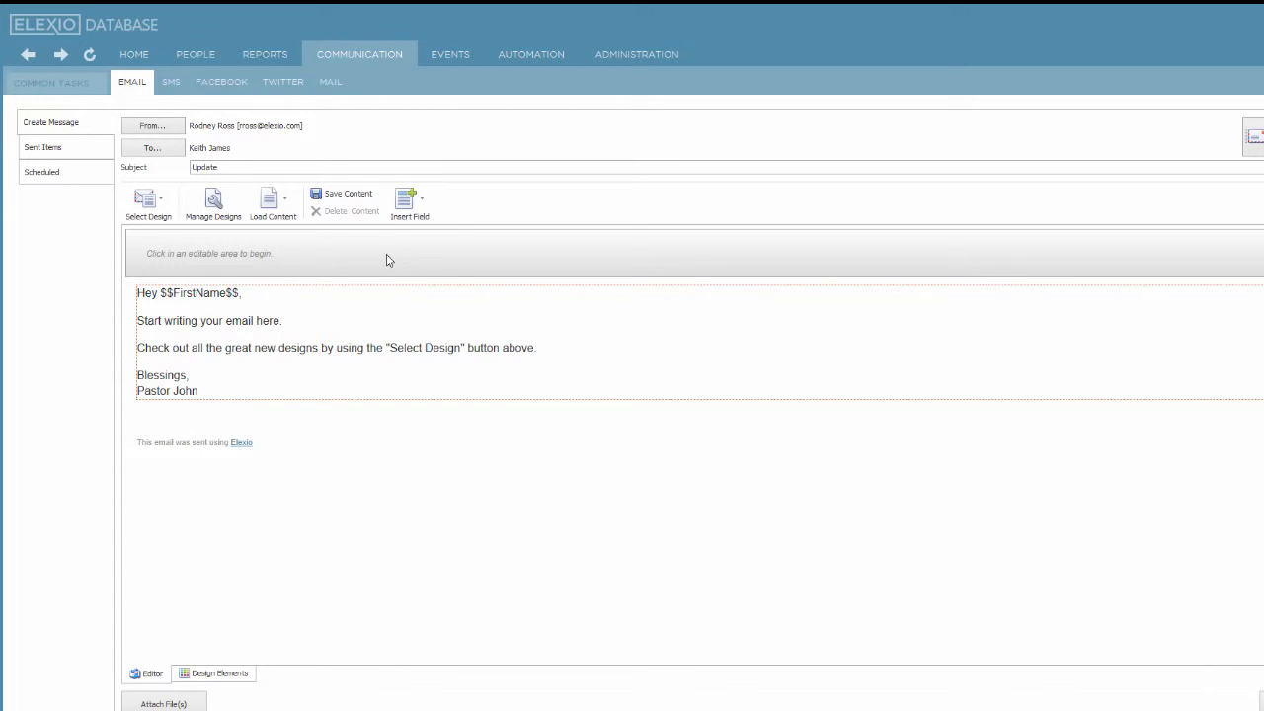
left_click(187, 294)
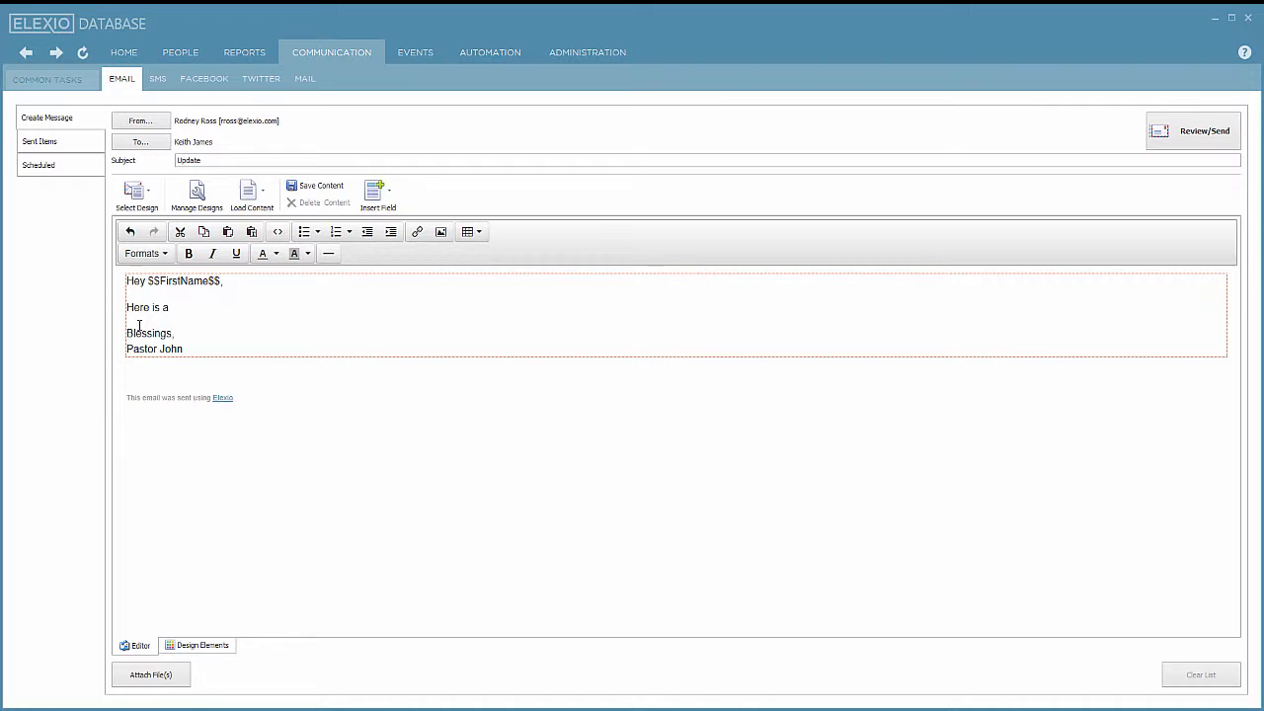
type("n update.")
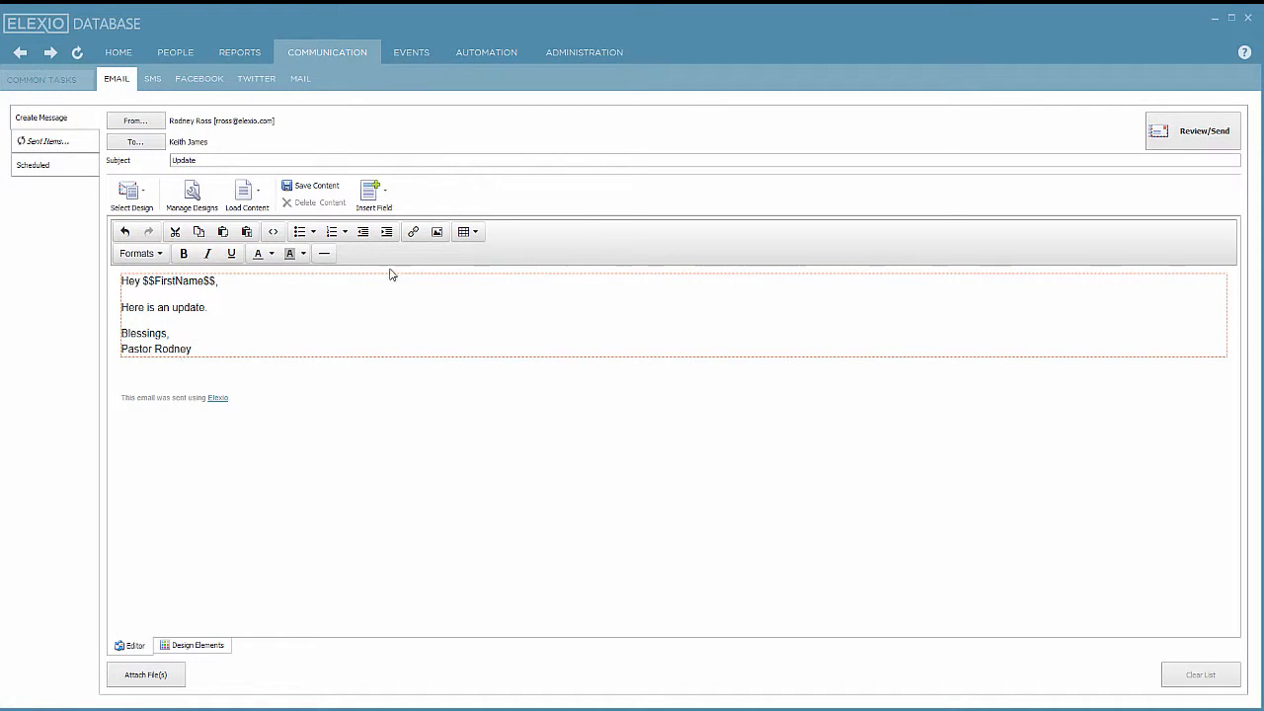
left_click(1193, 131)
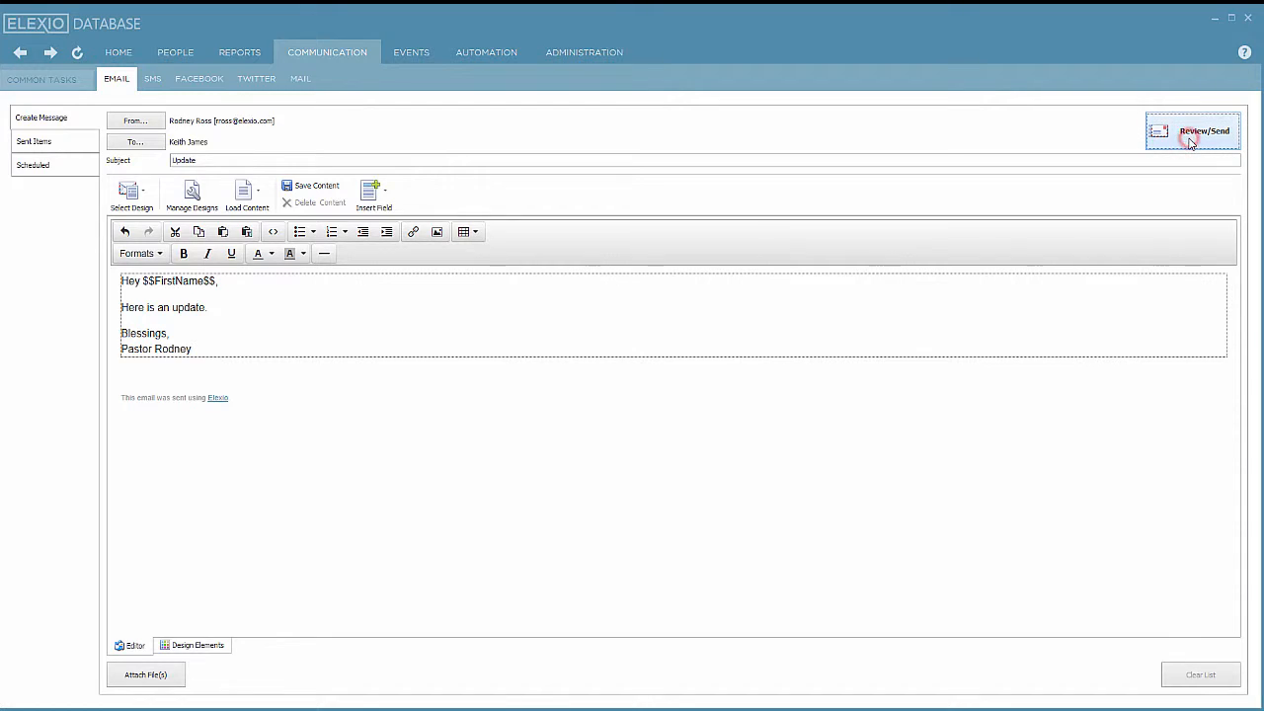
left_click(1192, 132)
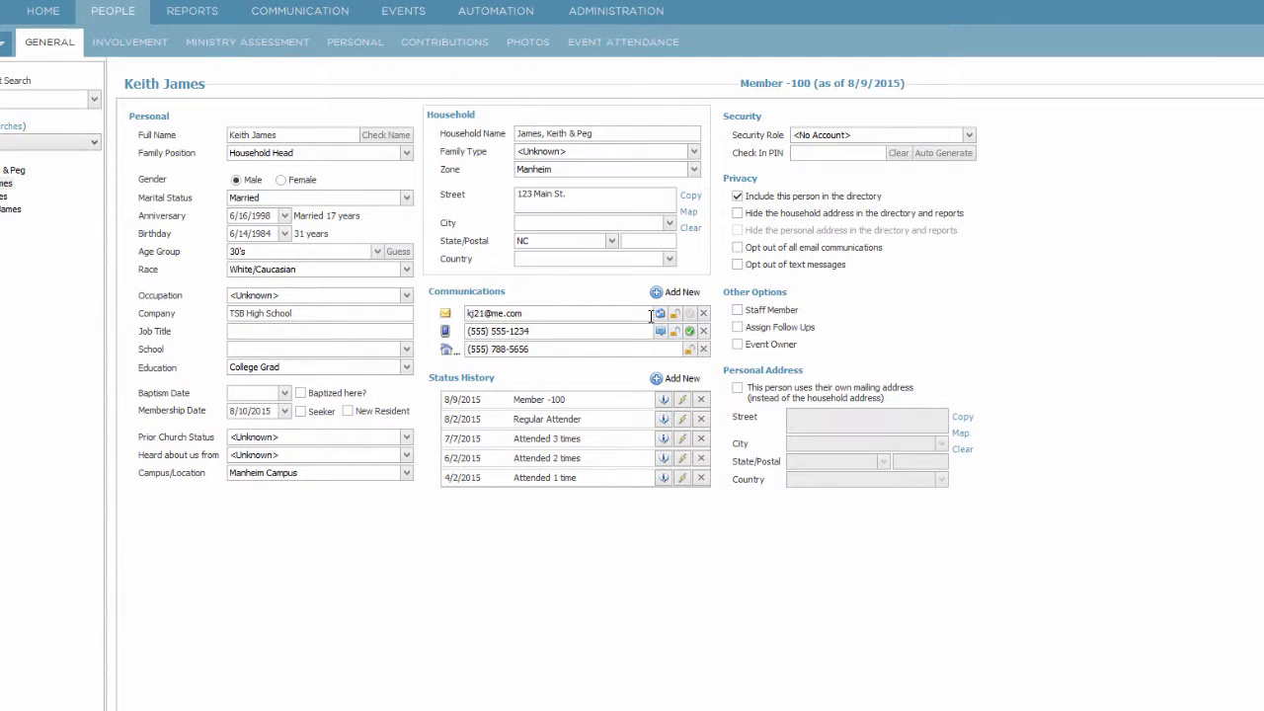
mouse_move(661, 313)
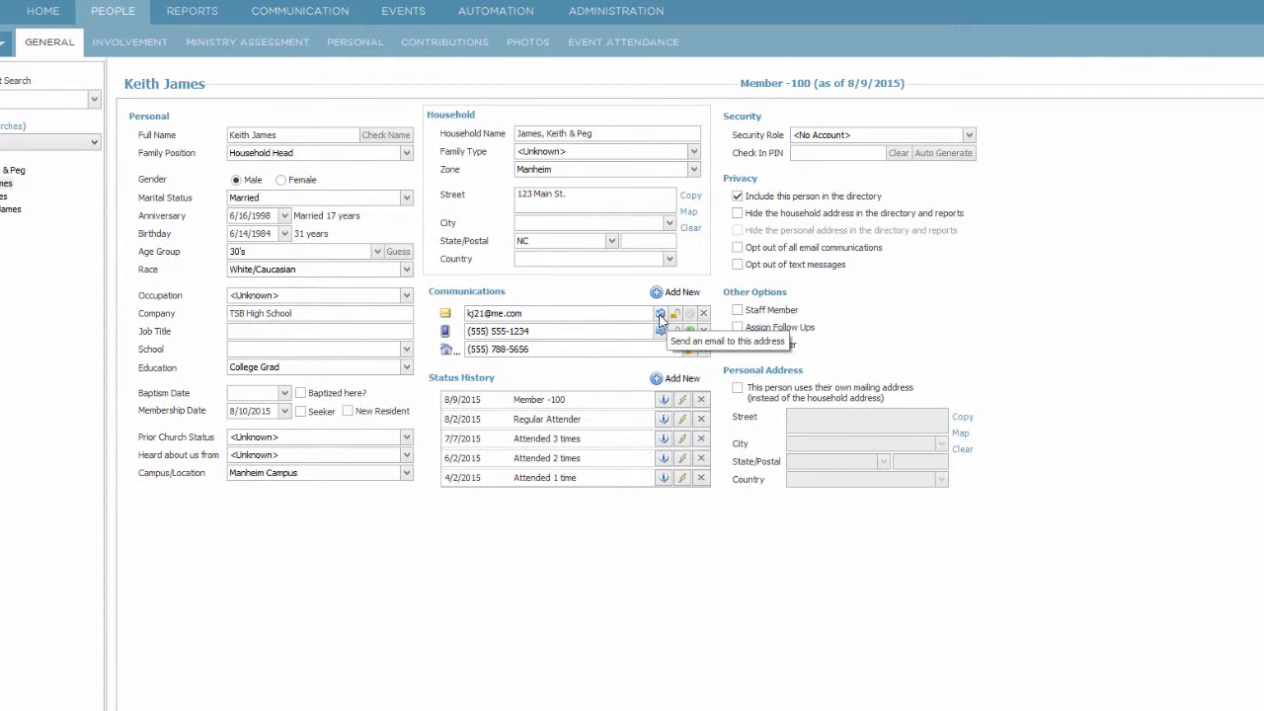
left_click(660, 313)
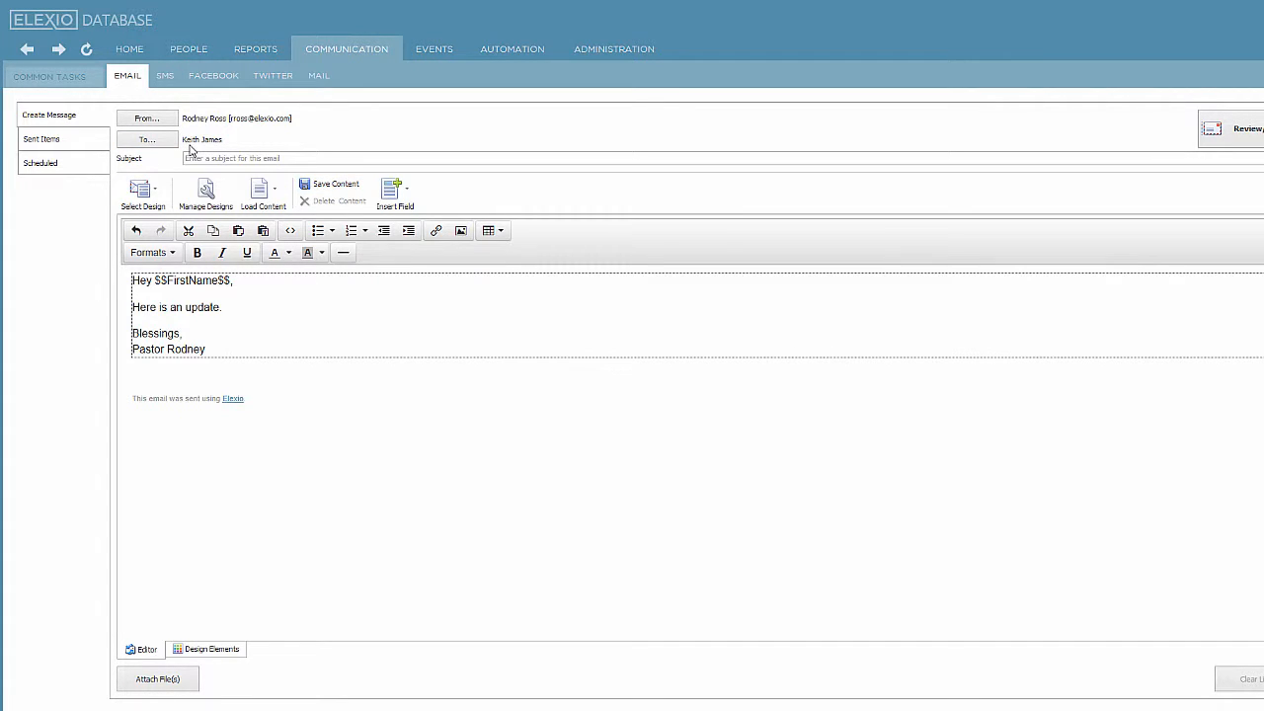
left_click(203, 158)
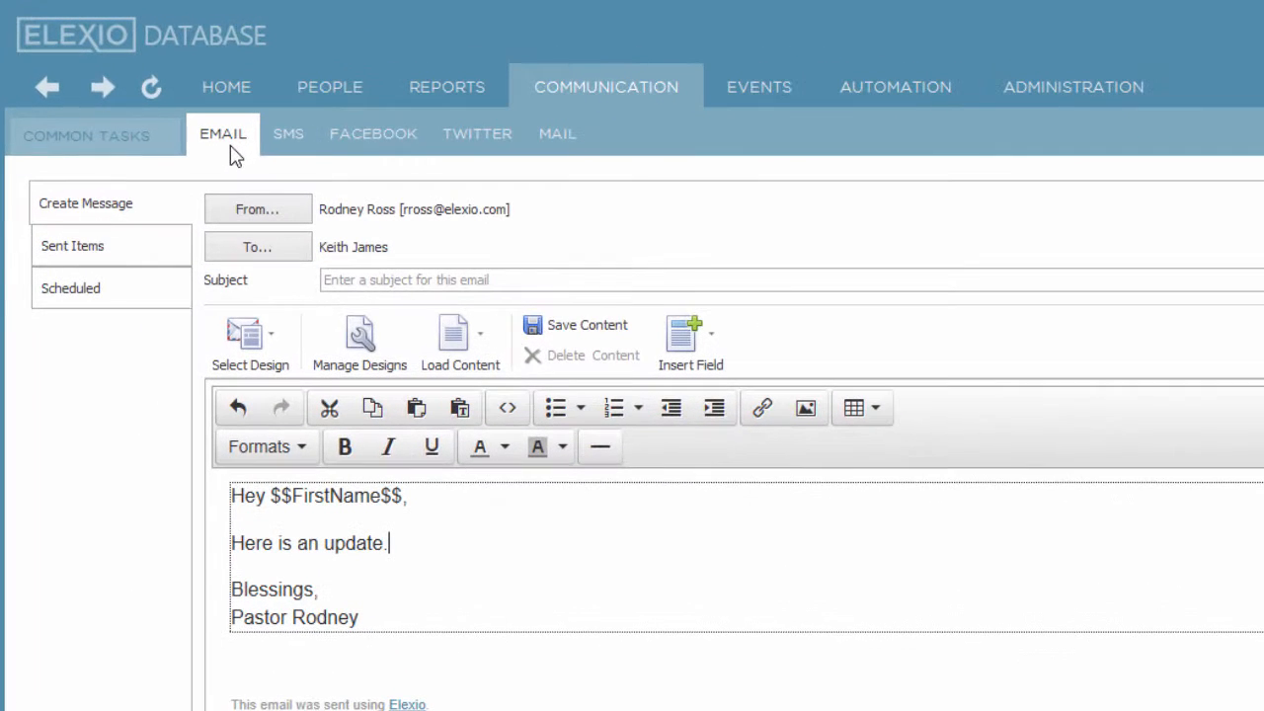
left_click(289, 134)
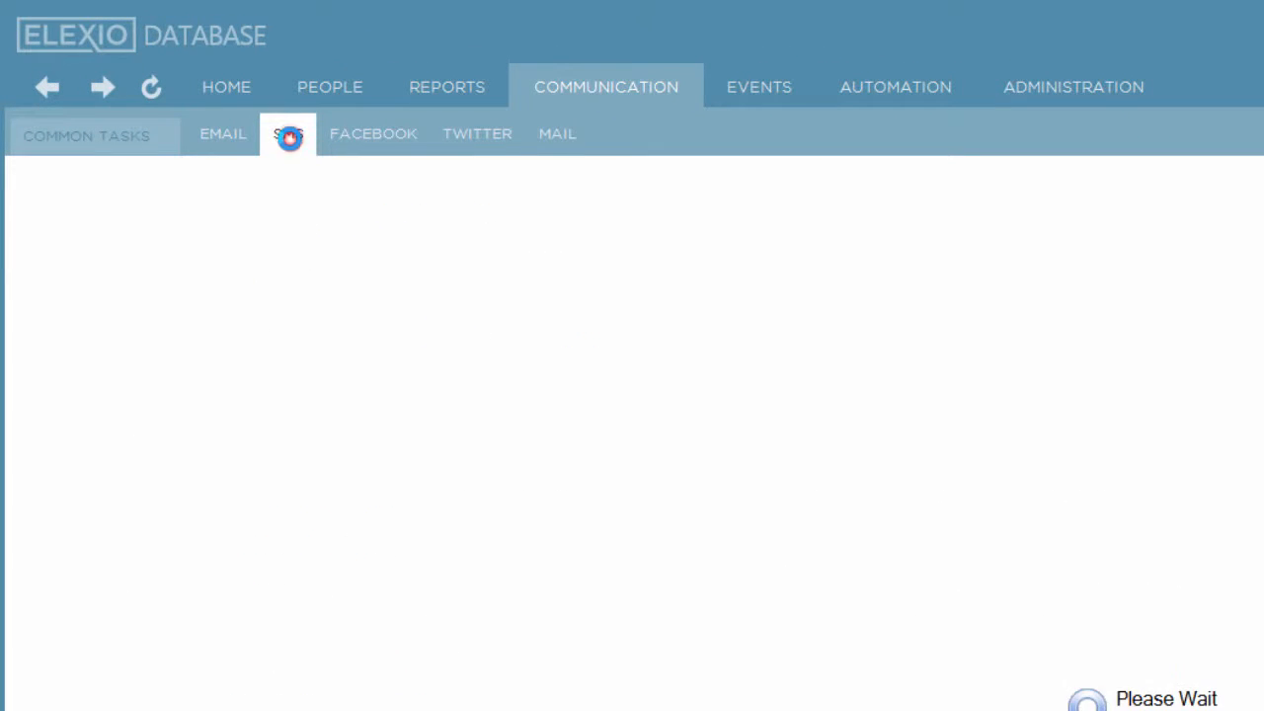
left_click(288, 133)
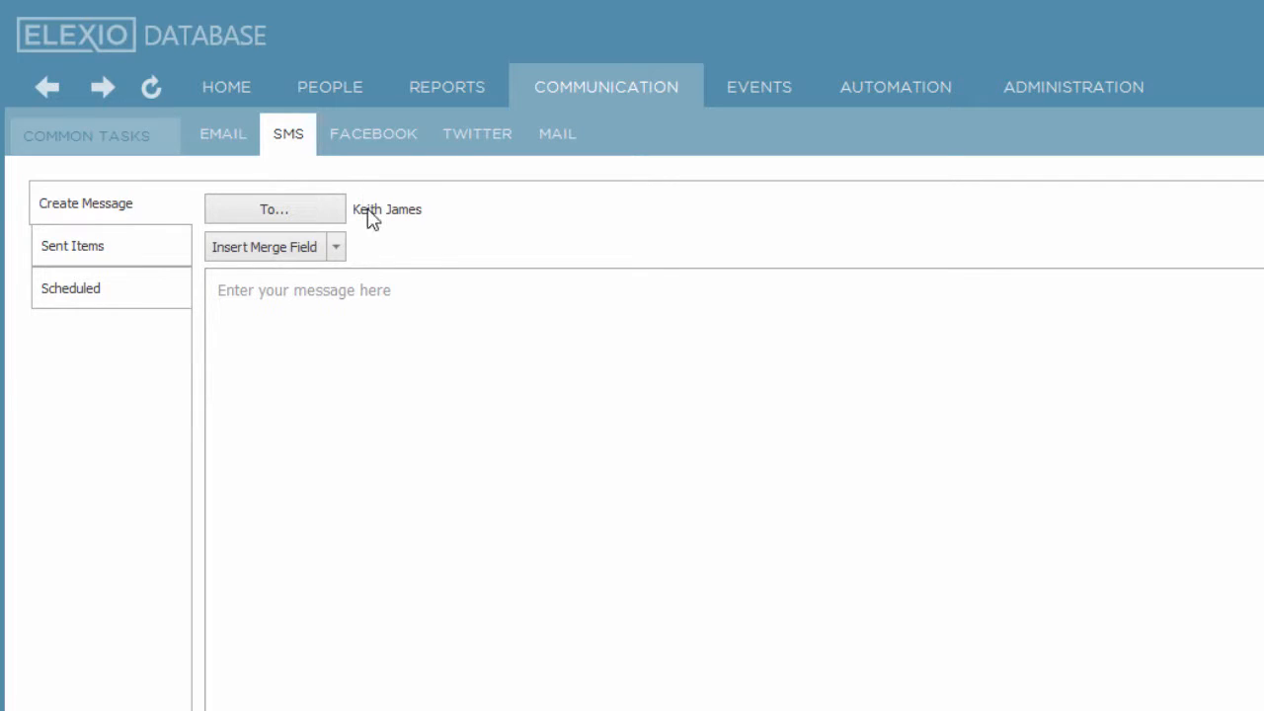
mouse_move(396, 232)
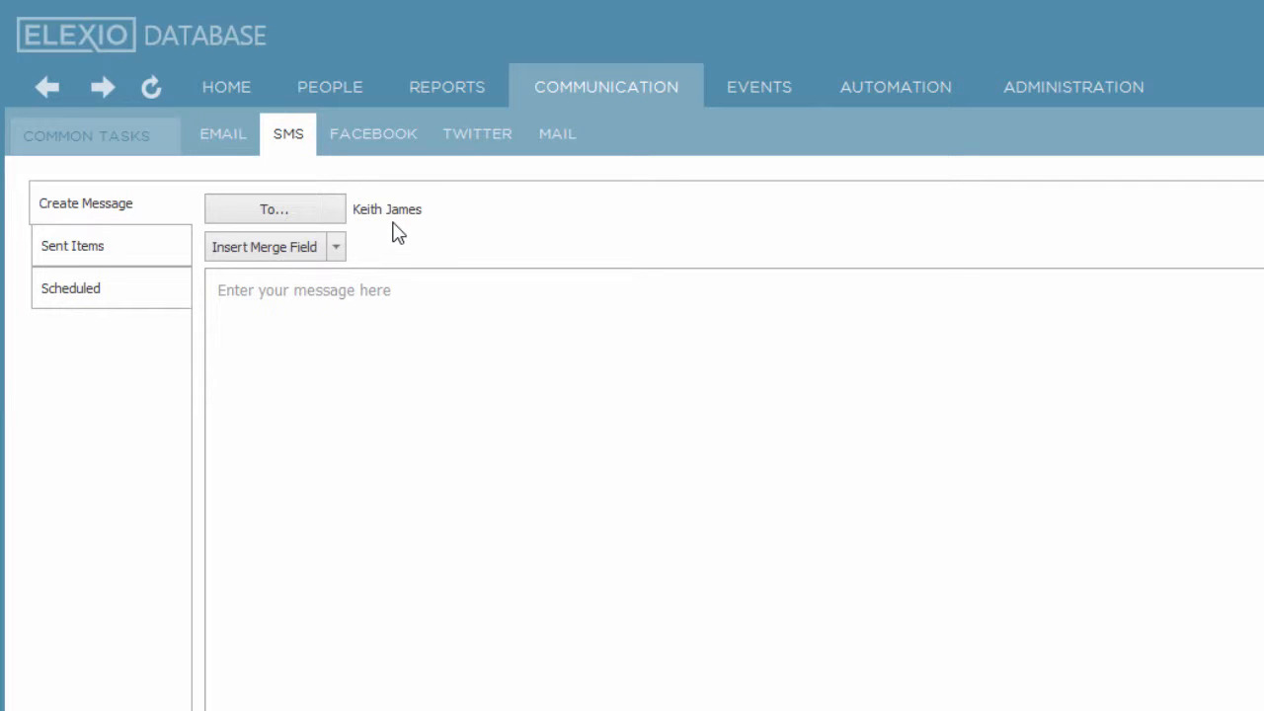
mouse_move(276, 307)
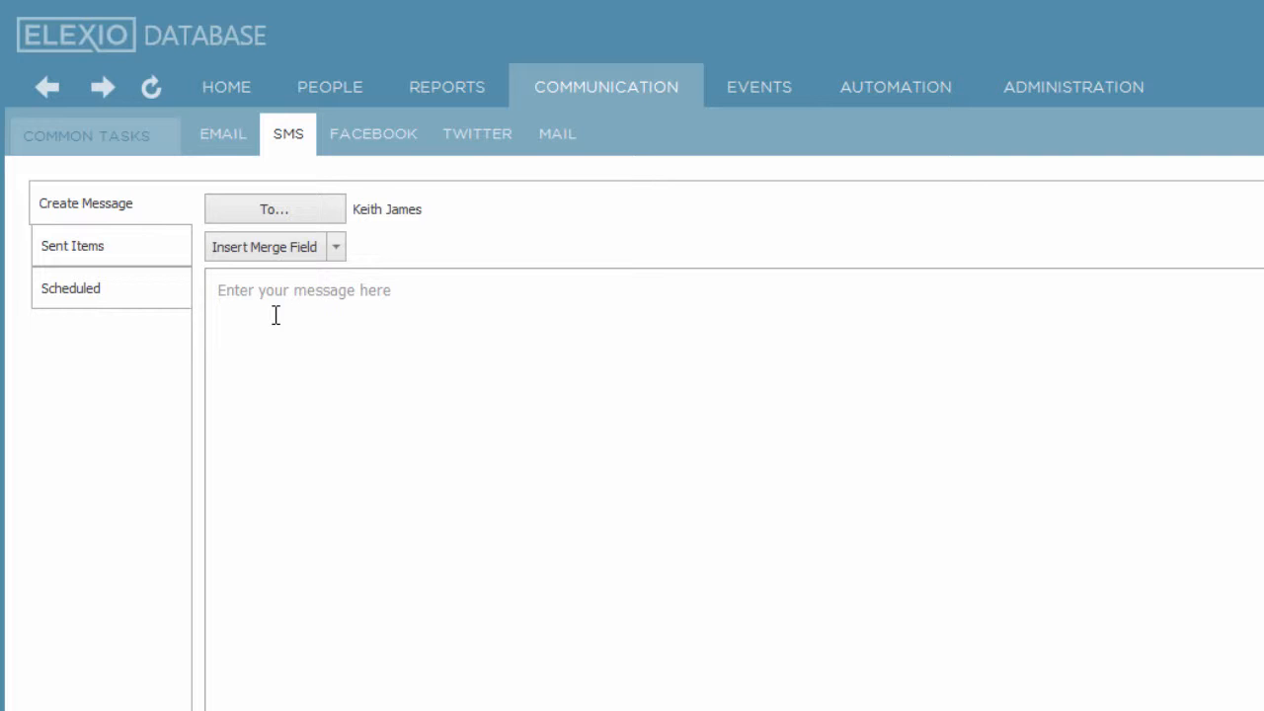
mouse_move(269, 321)
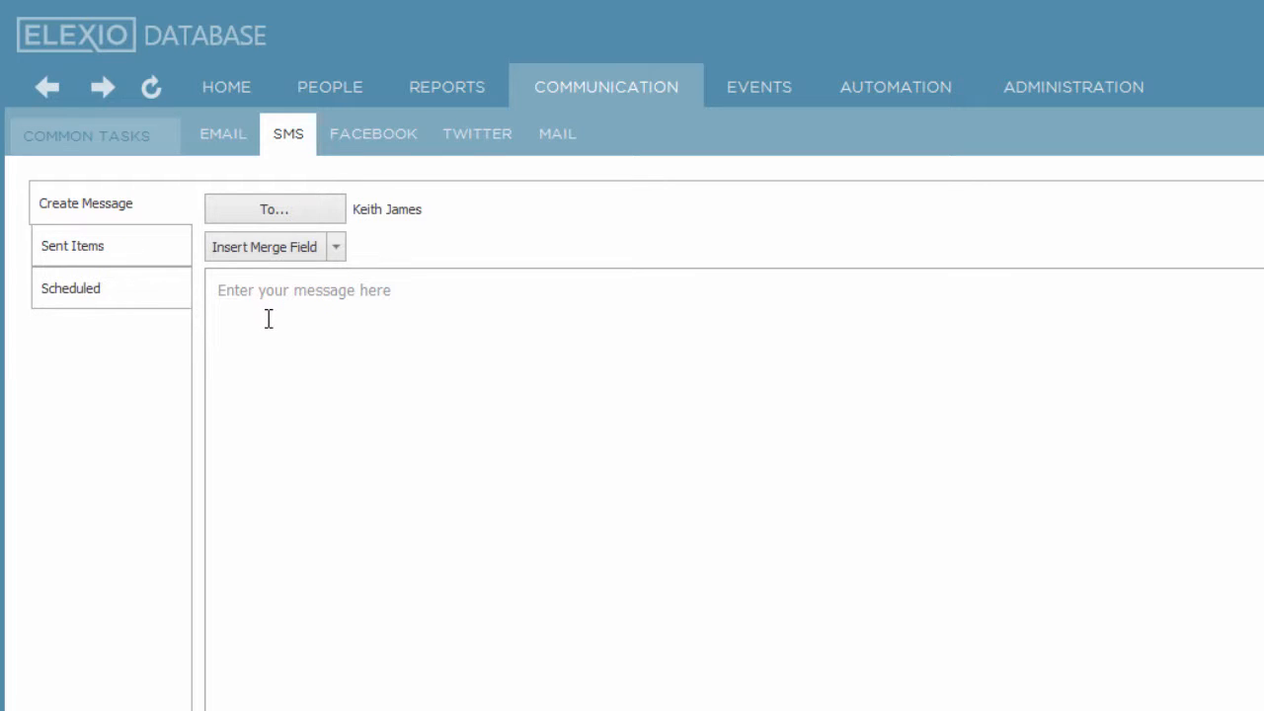
left_click(222, 133)
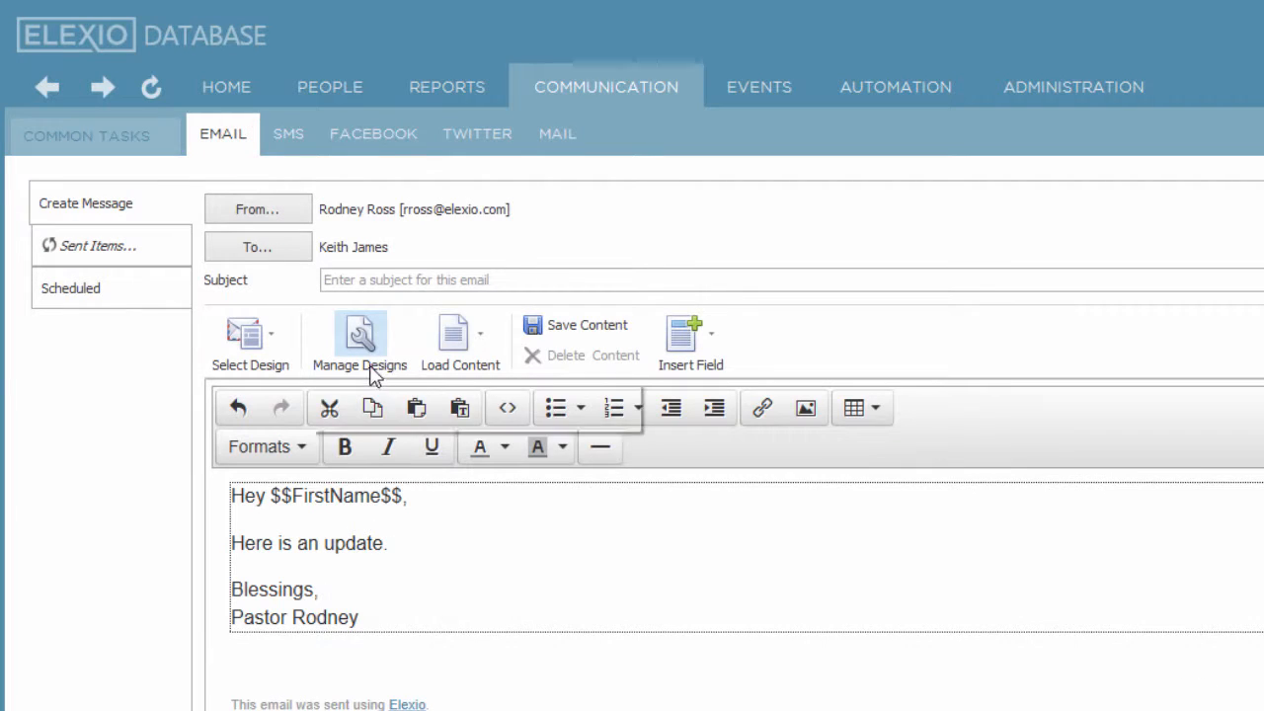
mouse_move(423, 229)
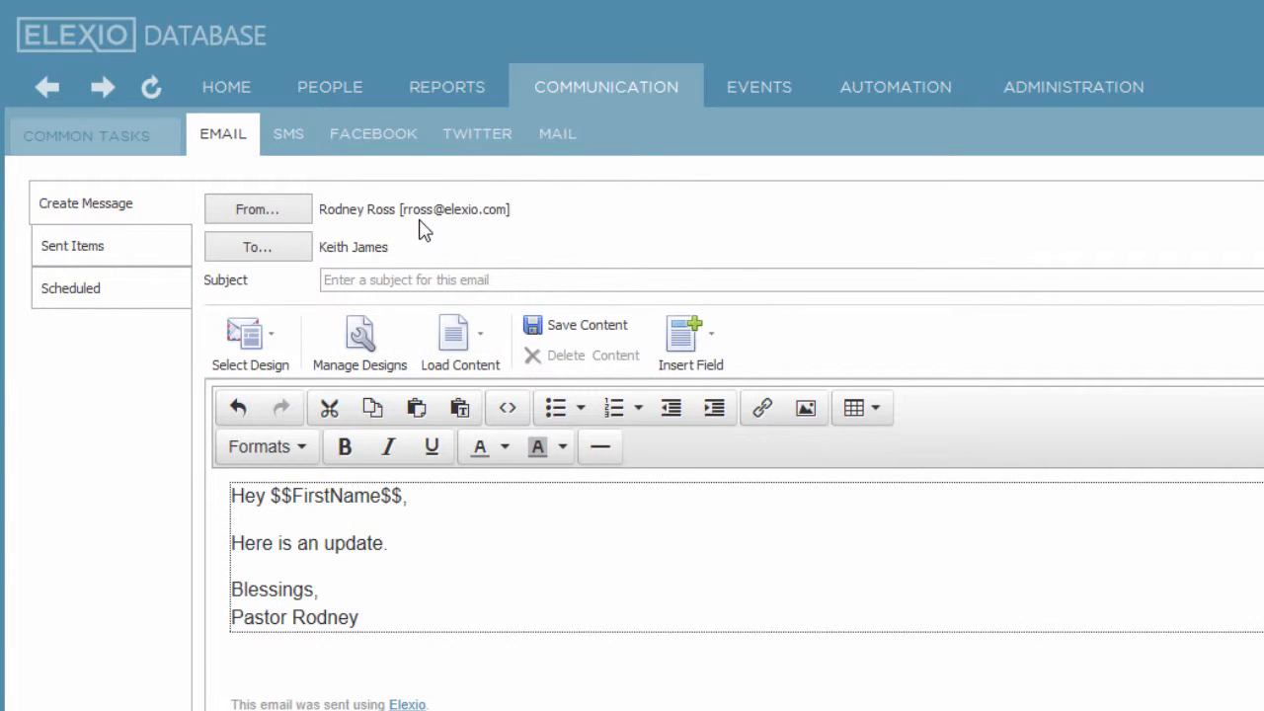
mouse_move(440, 233)
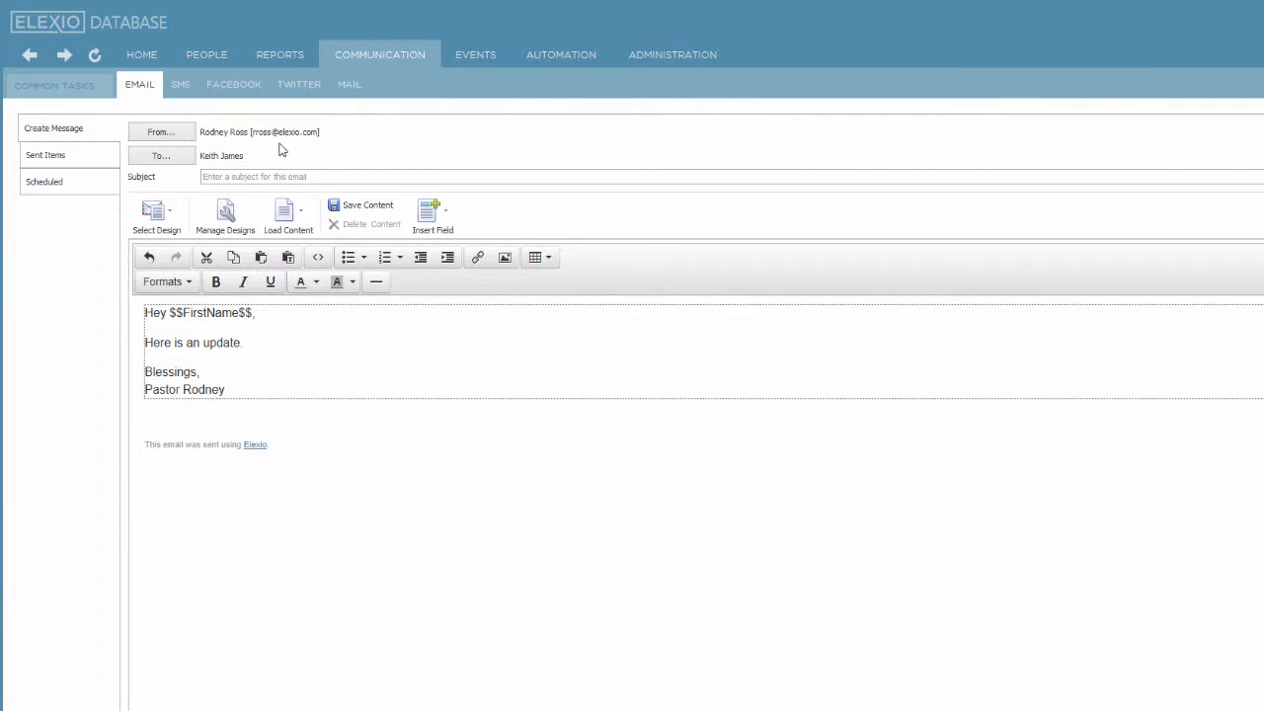
left_click(160, 132)
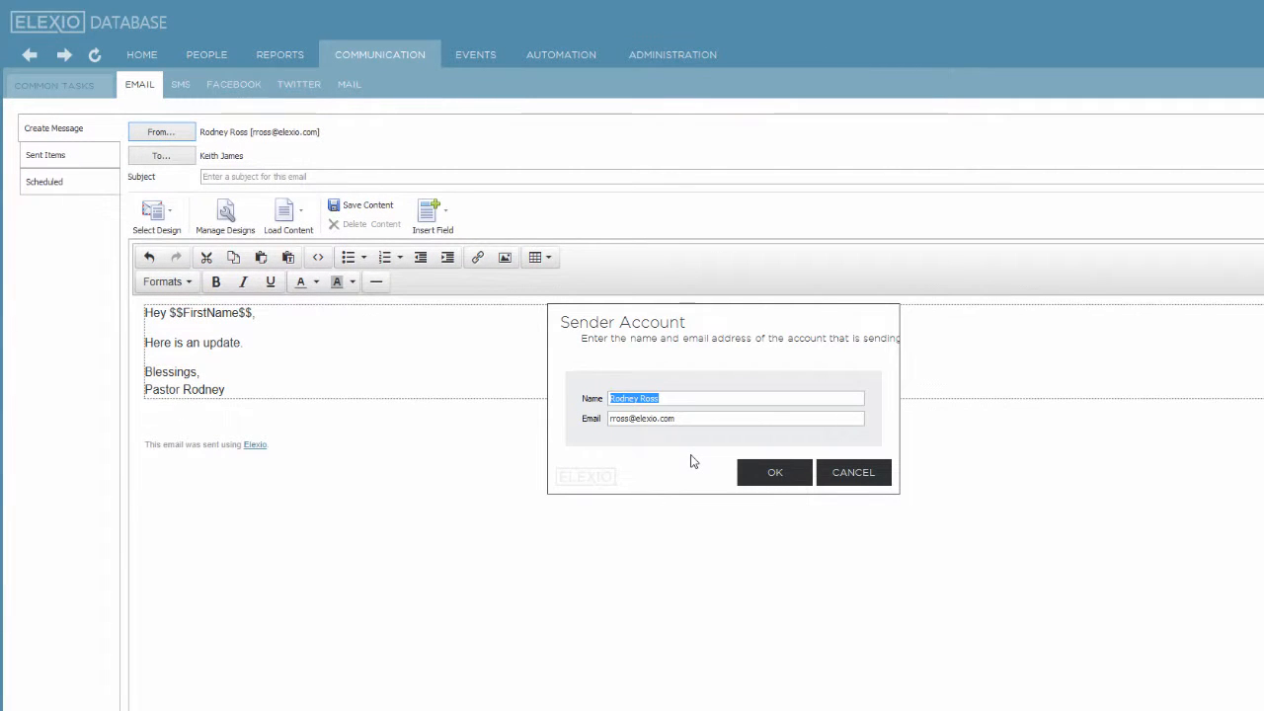
type("Pastor Tom")
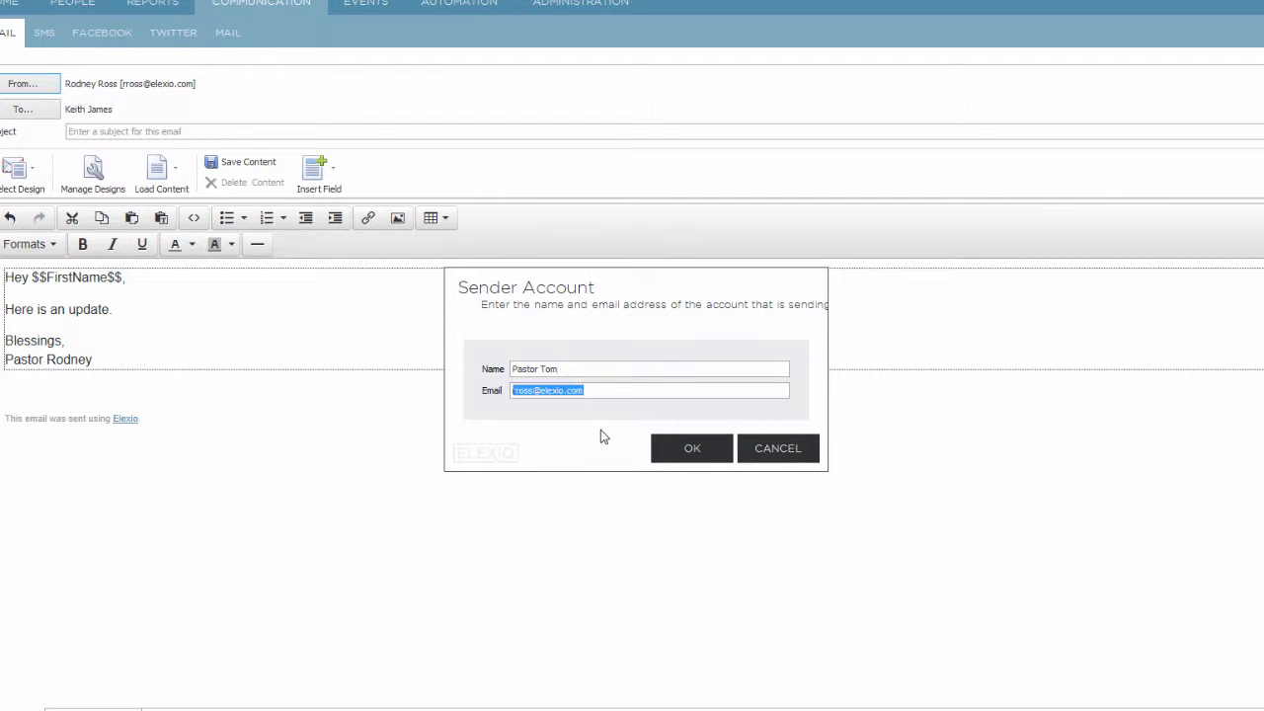
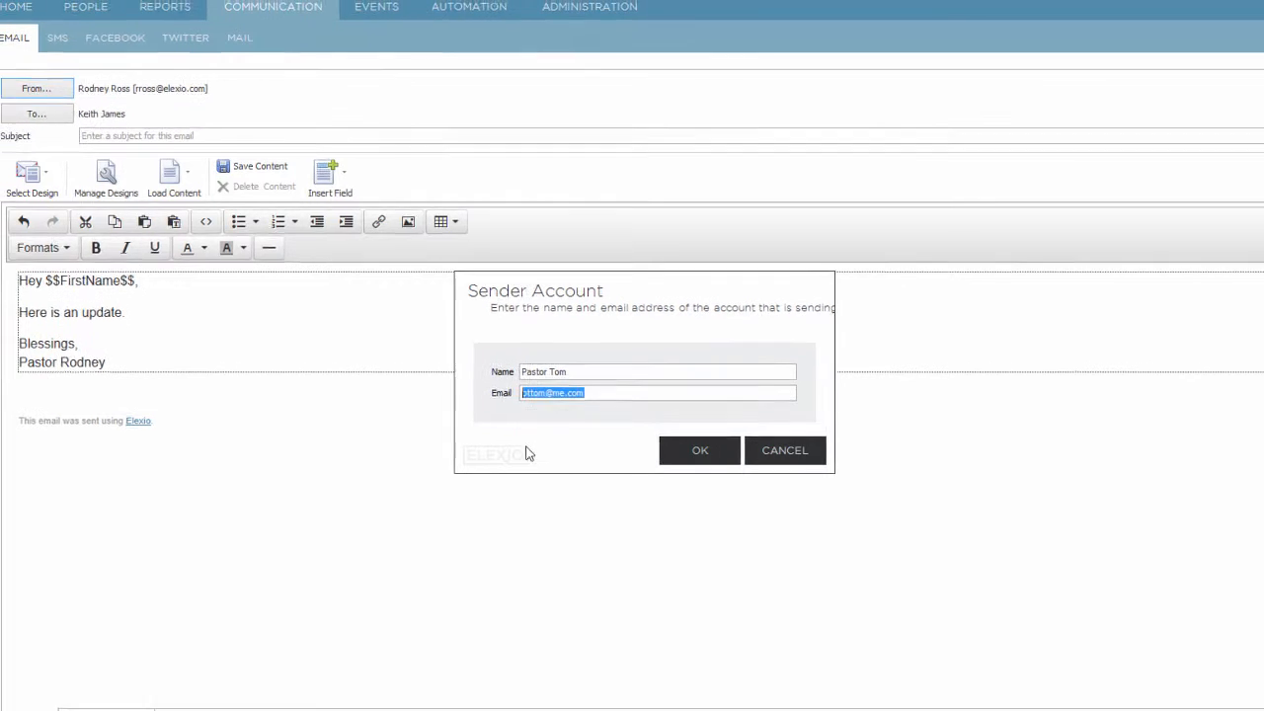
left_click(700, 449)
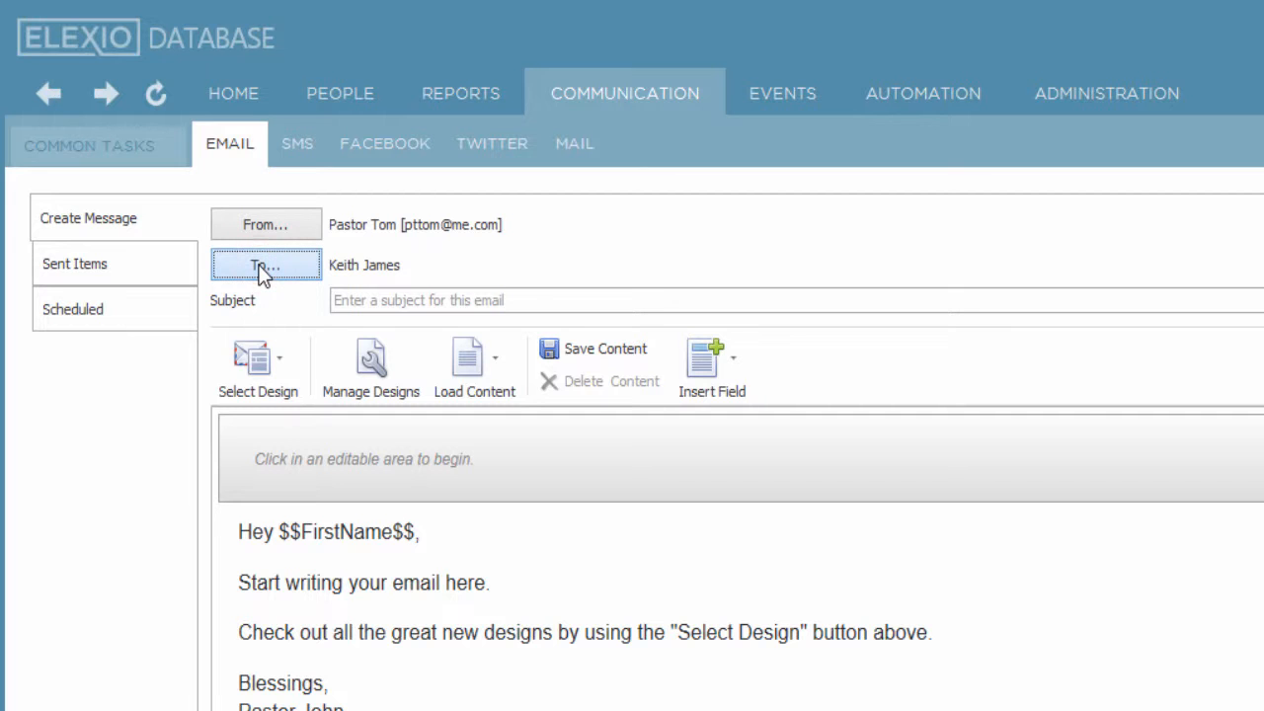
Step: Open the To... recipient picker with its people list and search filters
left_click(264, 264)
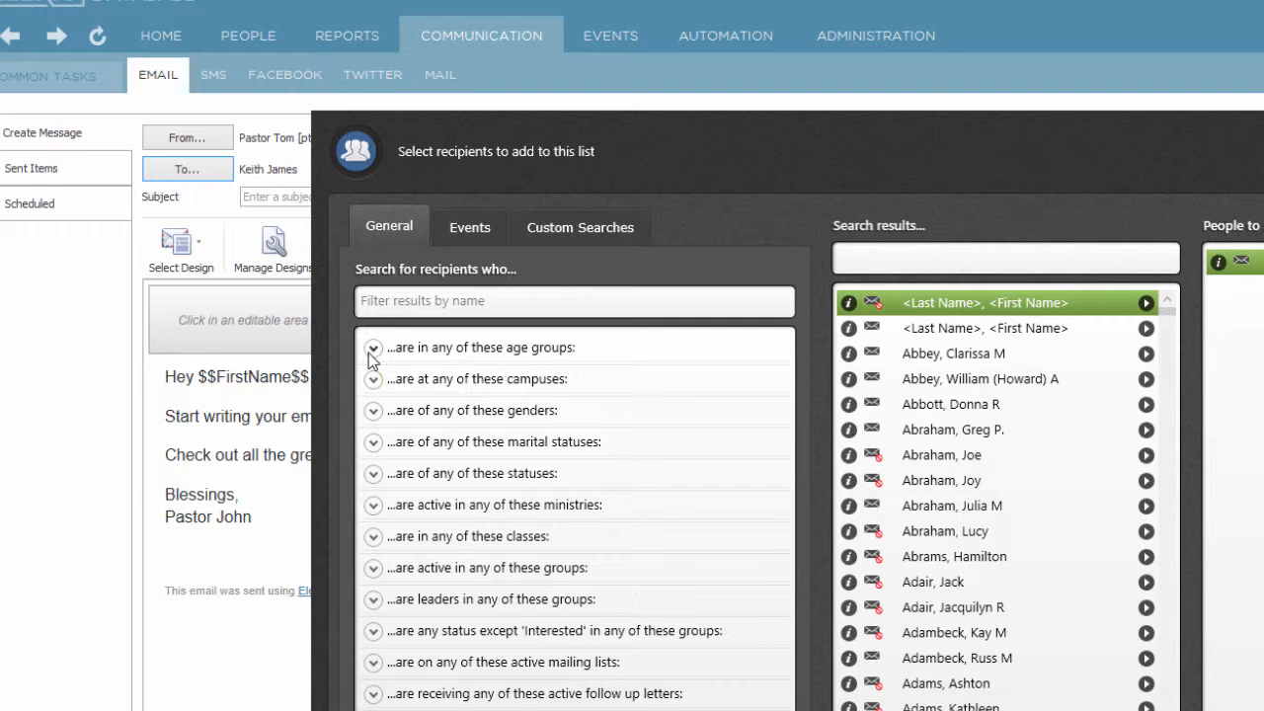
Step: Address the email to all 522 people matching an age-group filter
left_click(374, 346)
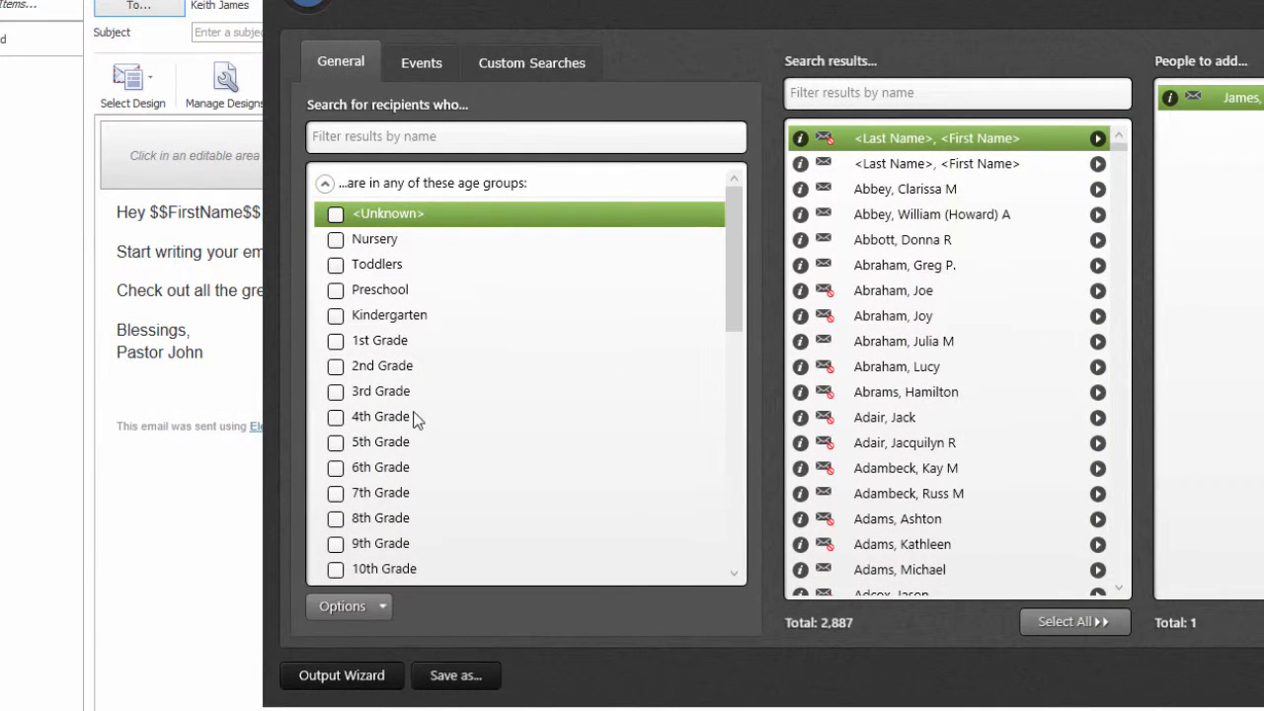
scroll("down", 3)
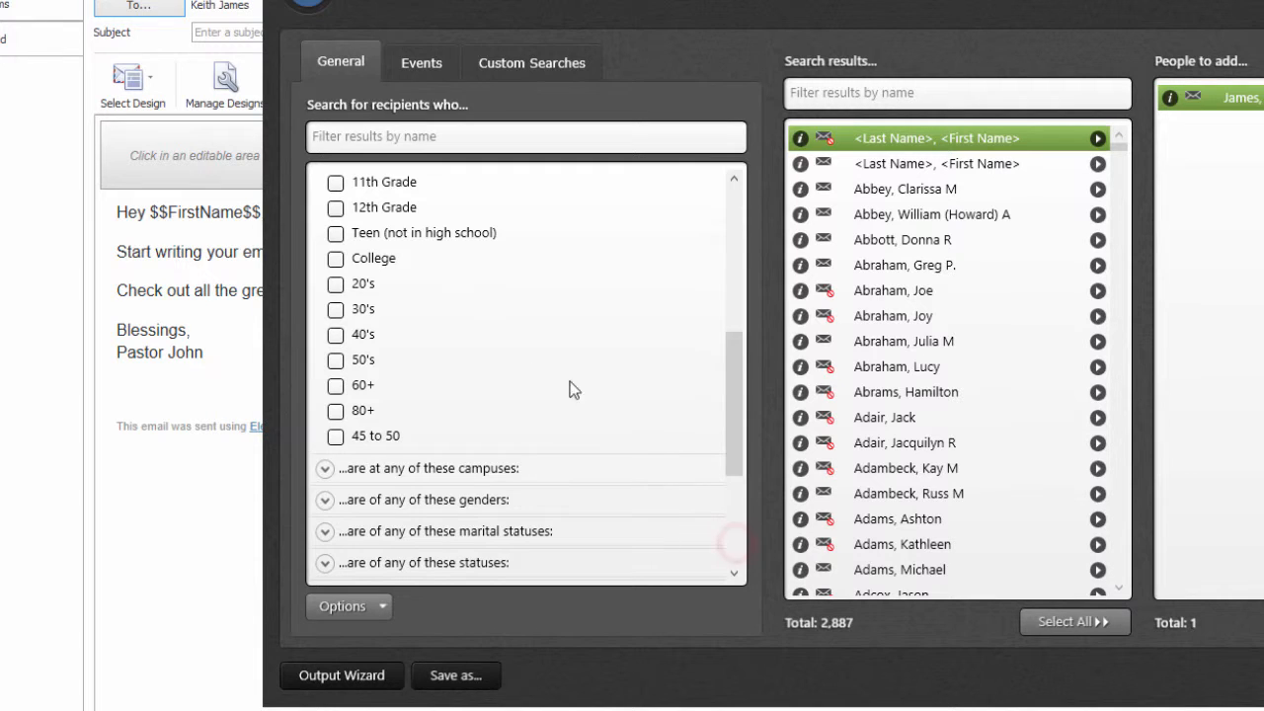
left_click(336, 284)
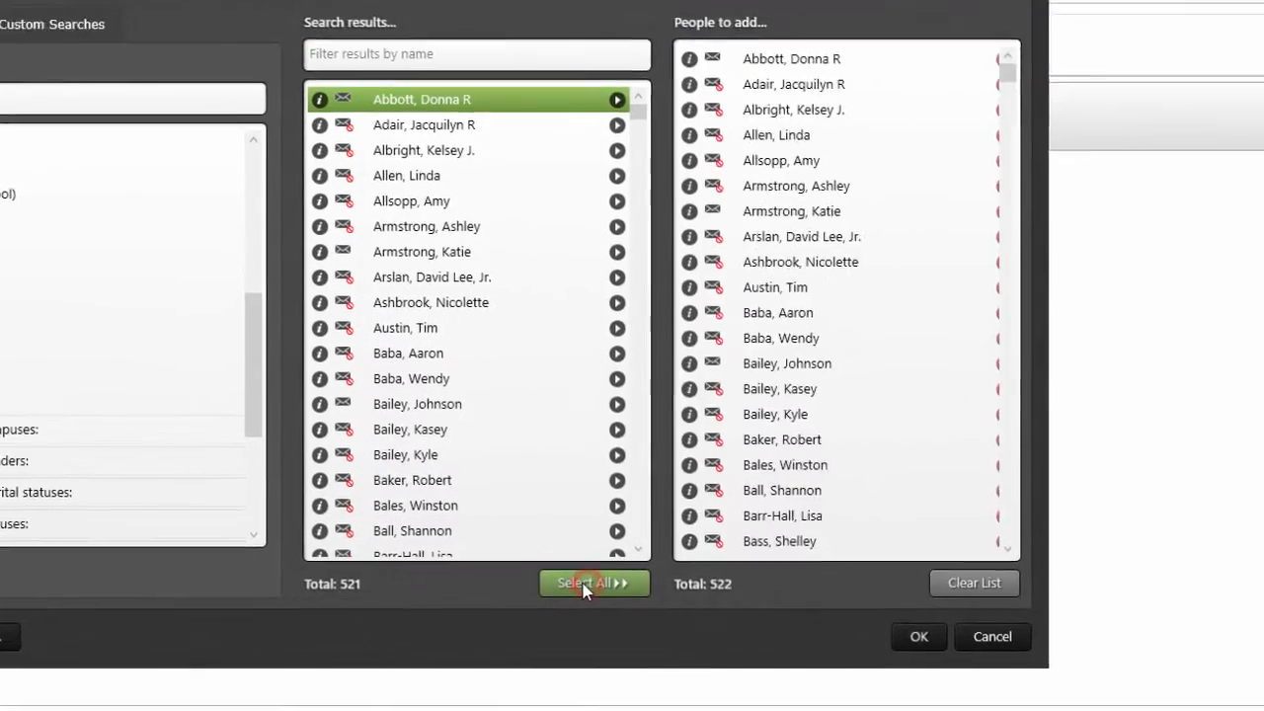
left_click(587, 583)
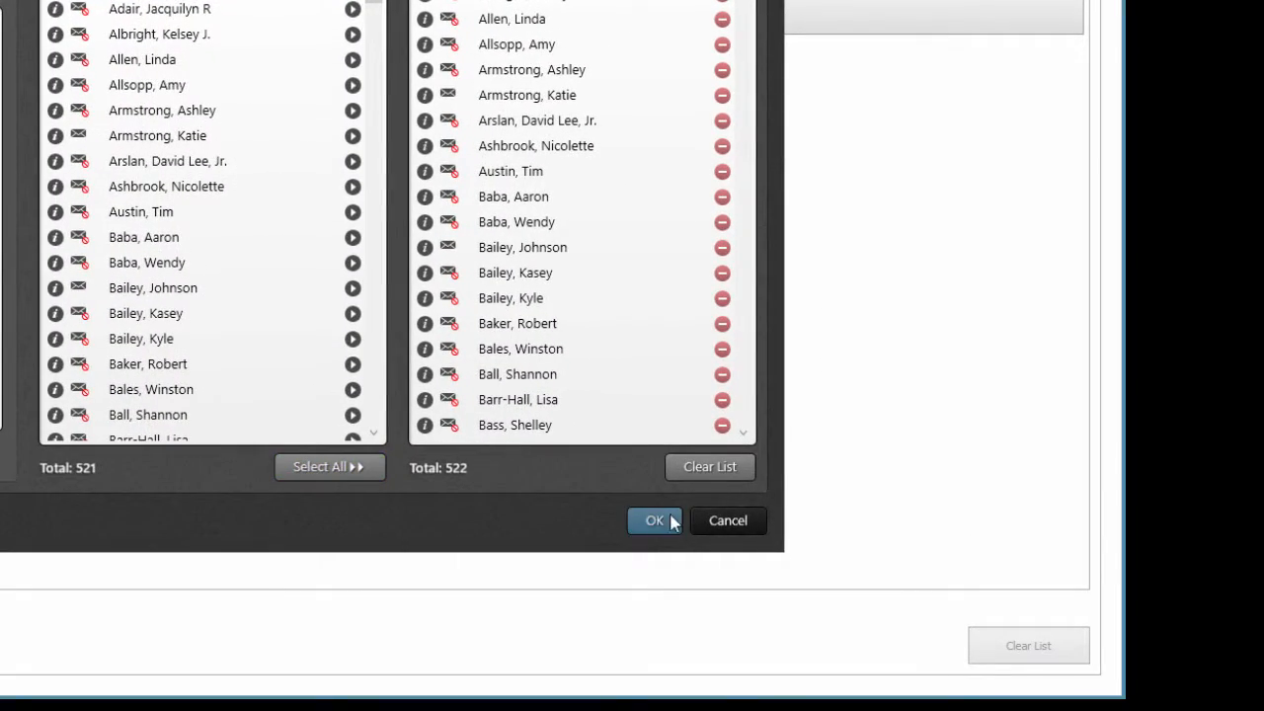
left_click(654, 520)
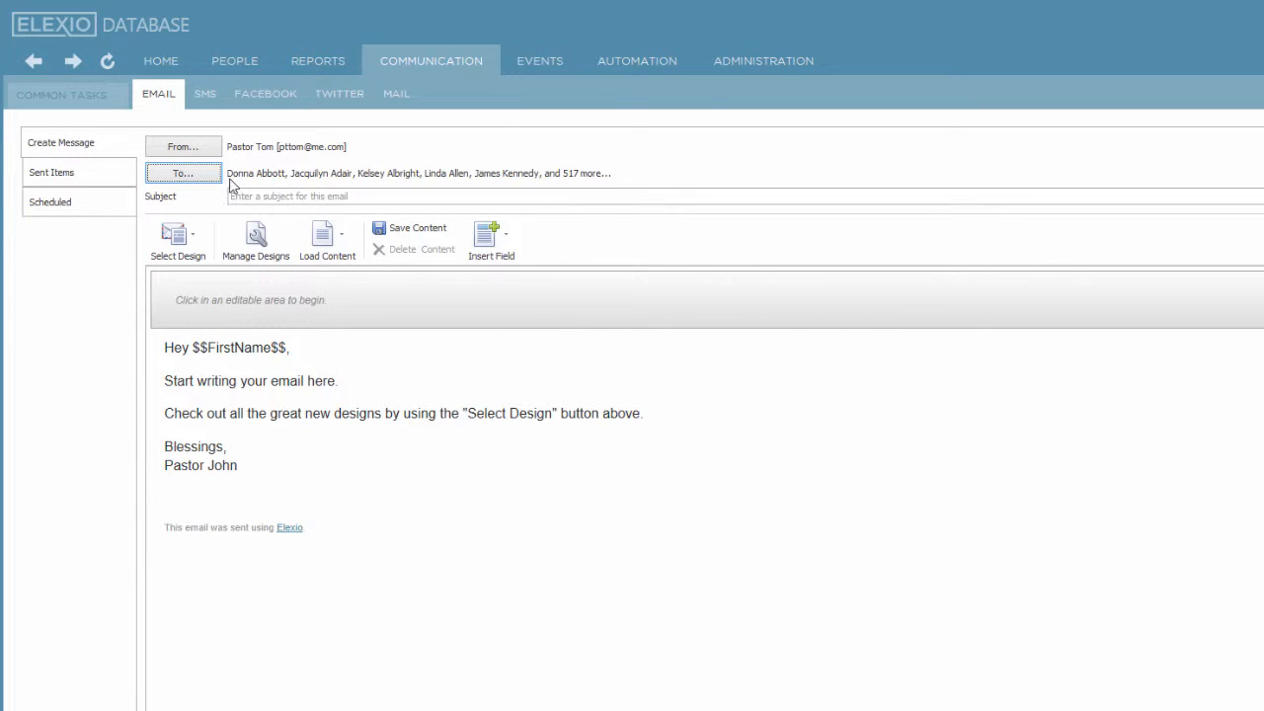
mouse_move(568, 187)
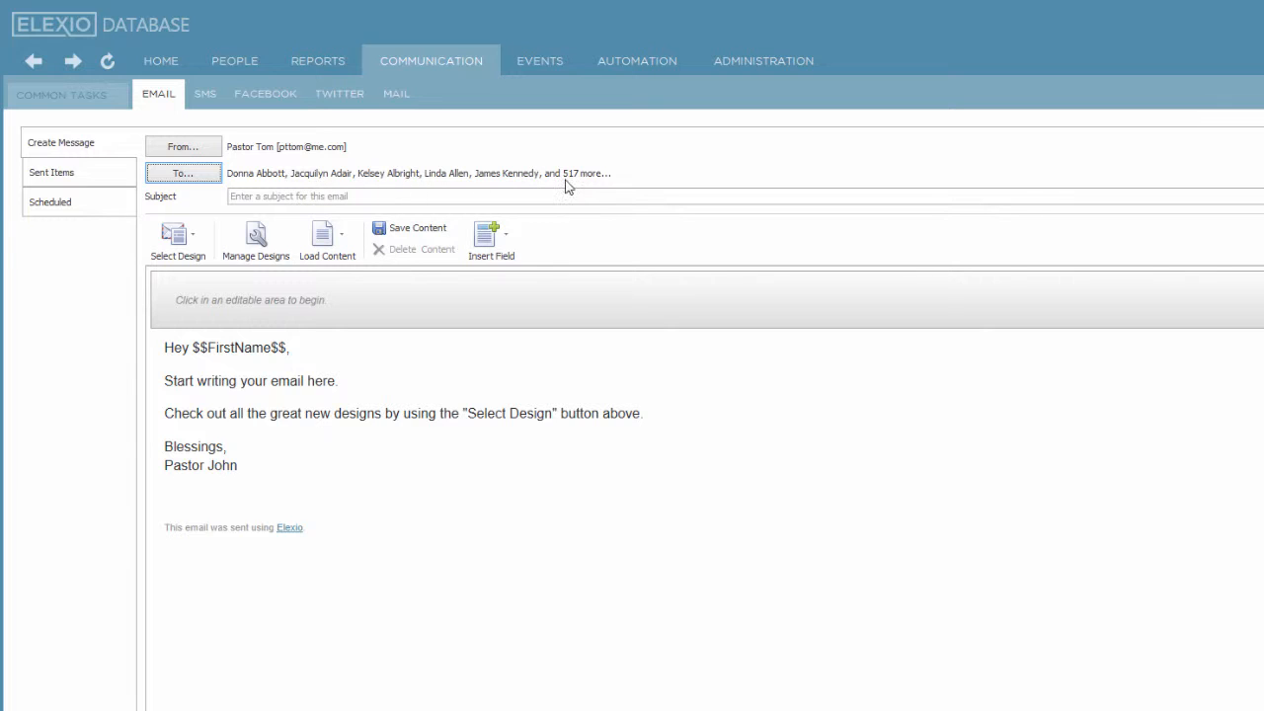
mouse_move(588, 185)
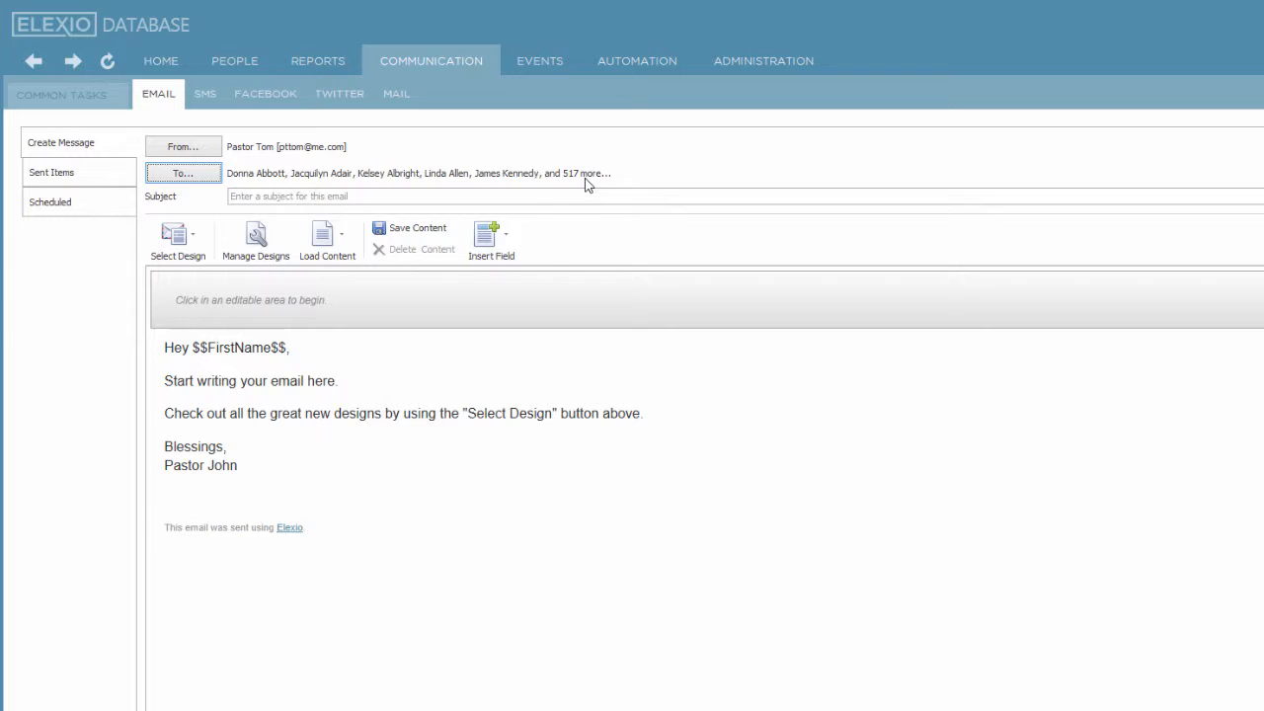
Step: Write the body 'Is this your correct number $$PrimaryPhone$$.' using the Primary Phone merge field
left_click(227, 348)
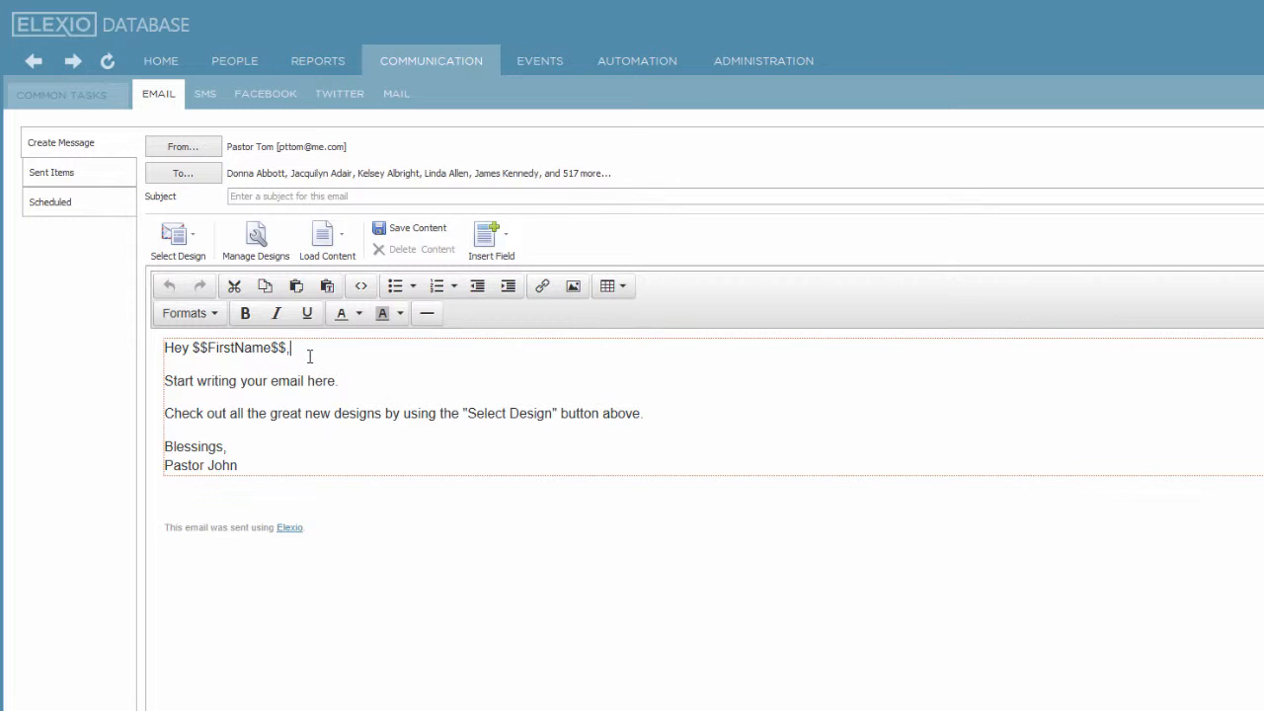
left_click(491, 237)
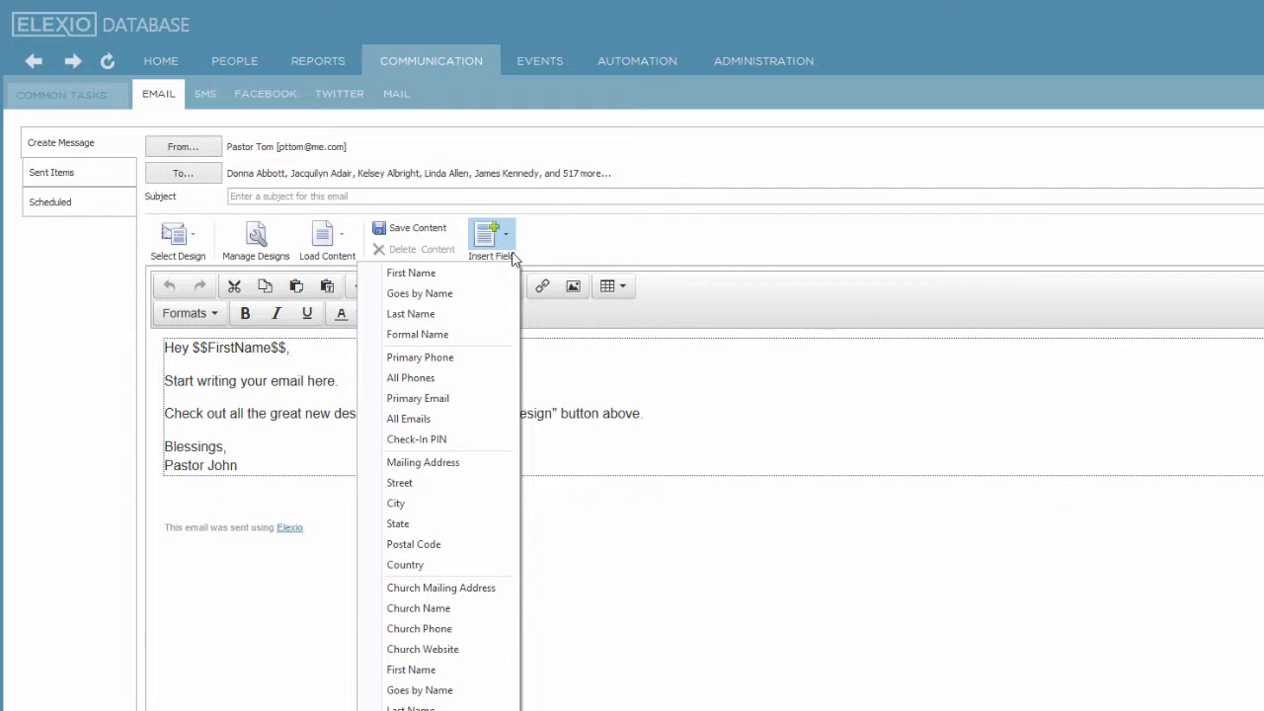
mouse_move(420, 357)
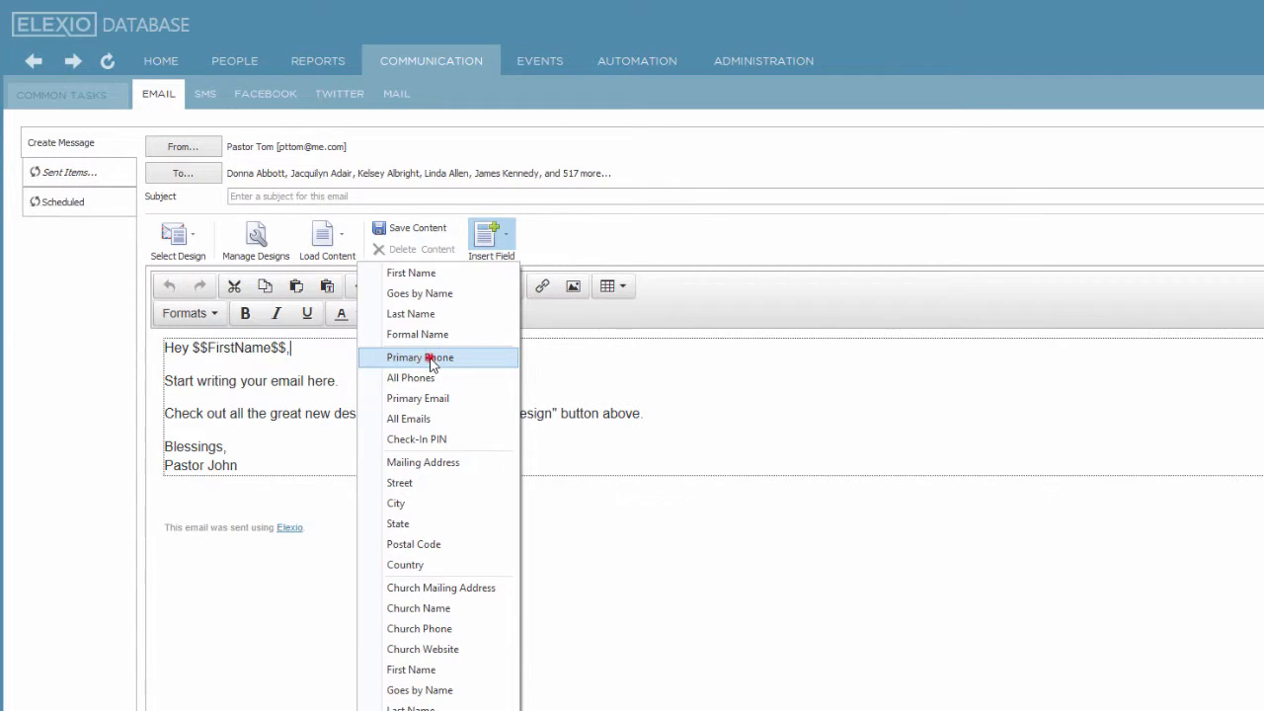
left_click(420, 357)
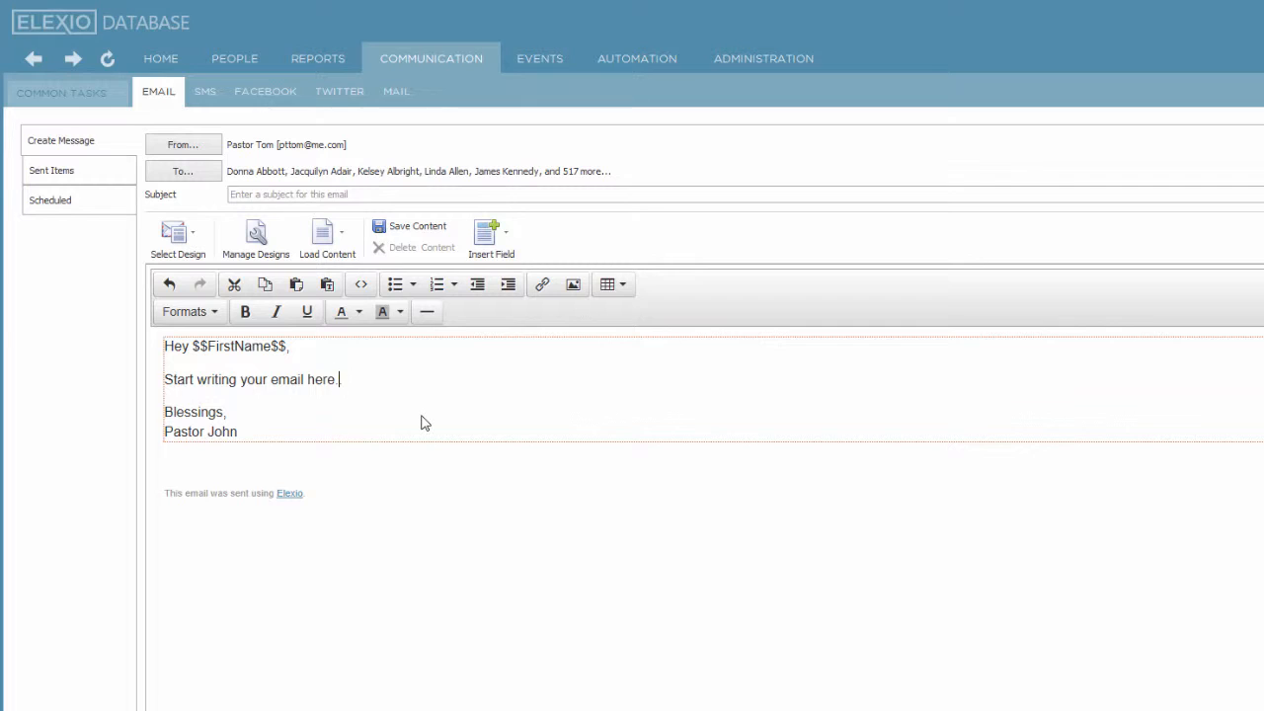
type("Is this your correct")
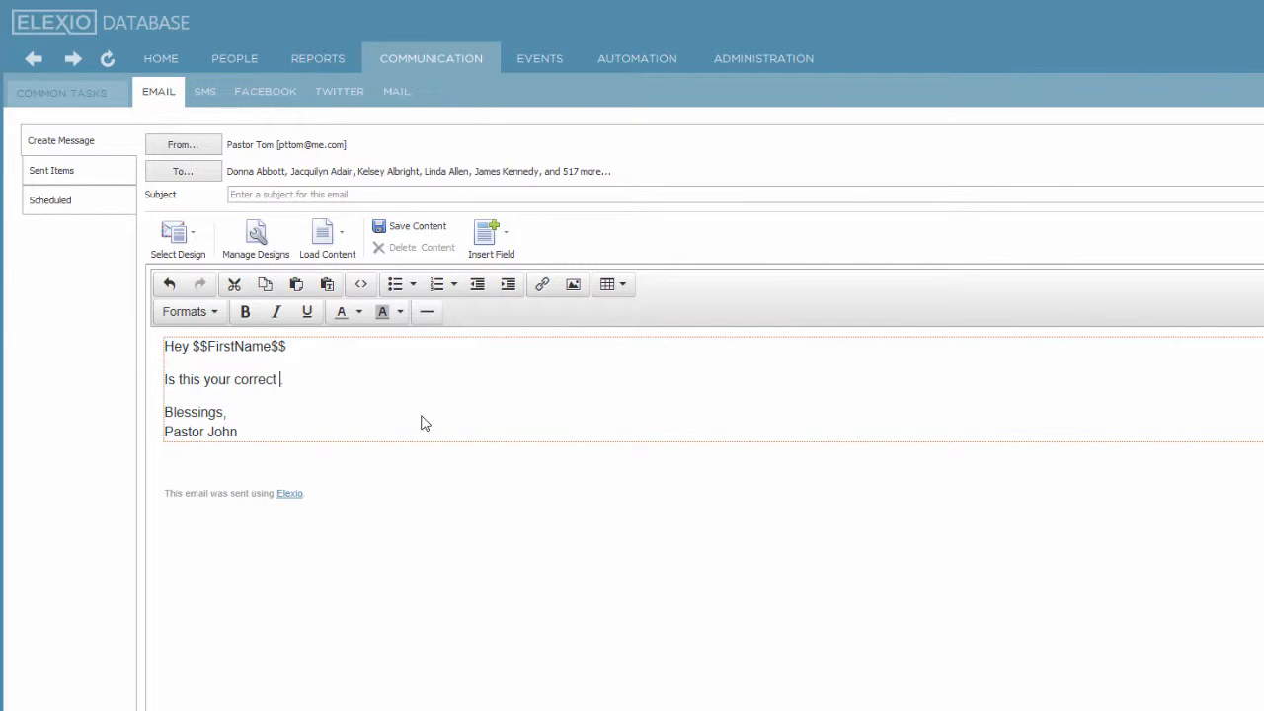
type("number $$PrimaryPhone$$.")
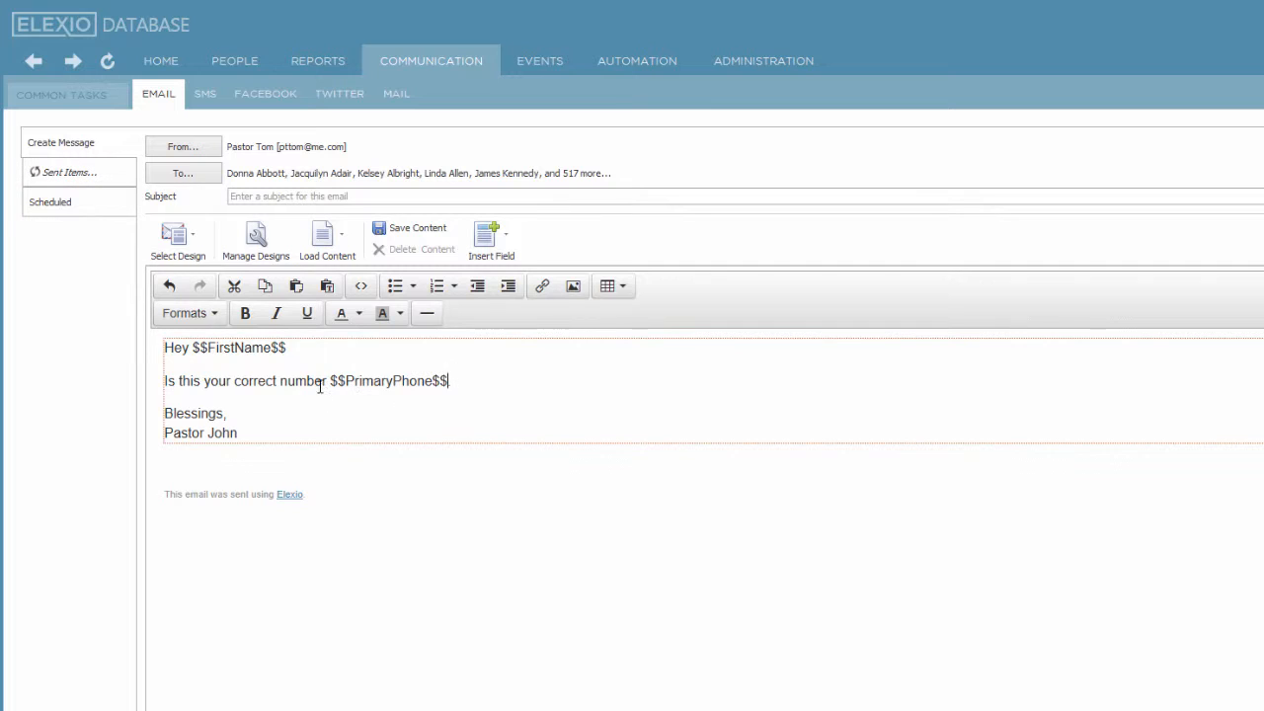
type(".")
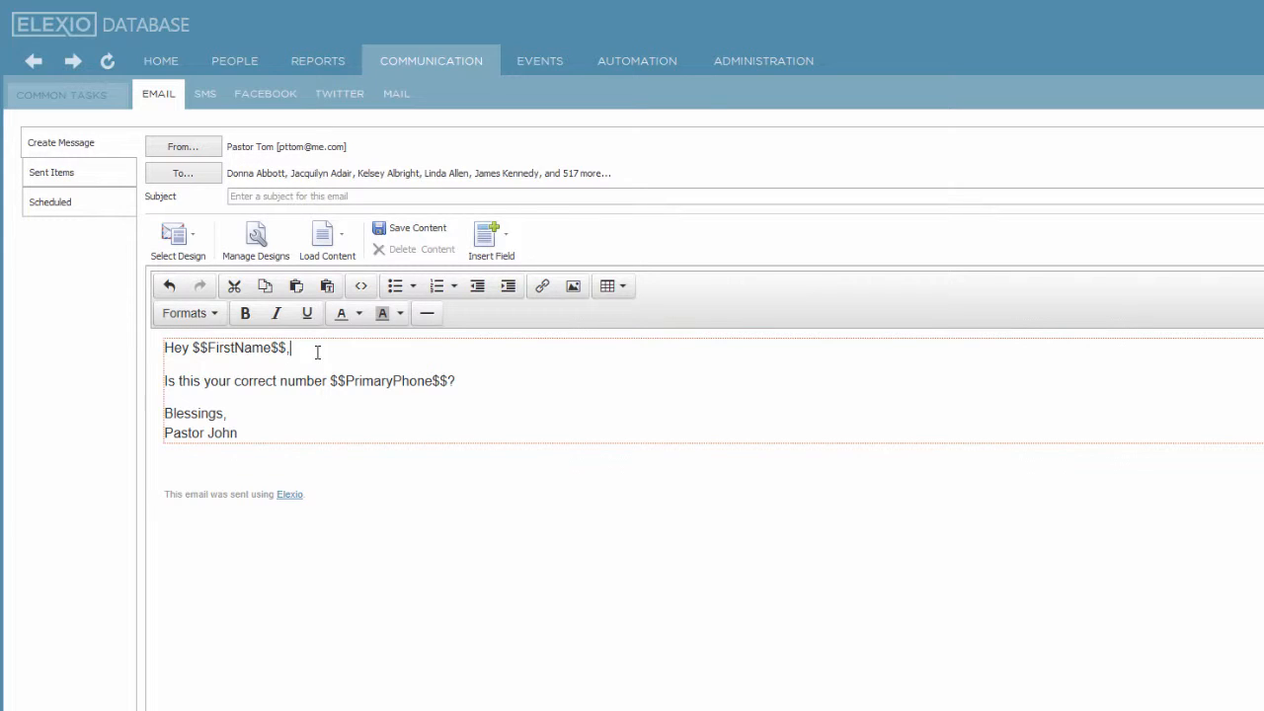
mouse_move(485, 235)
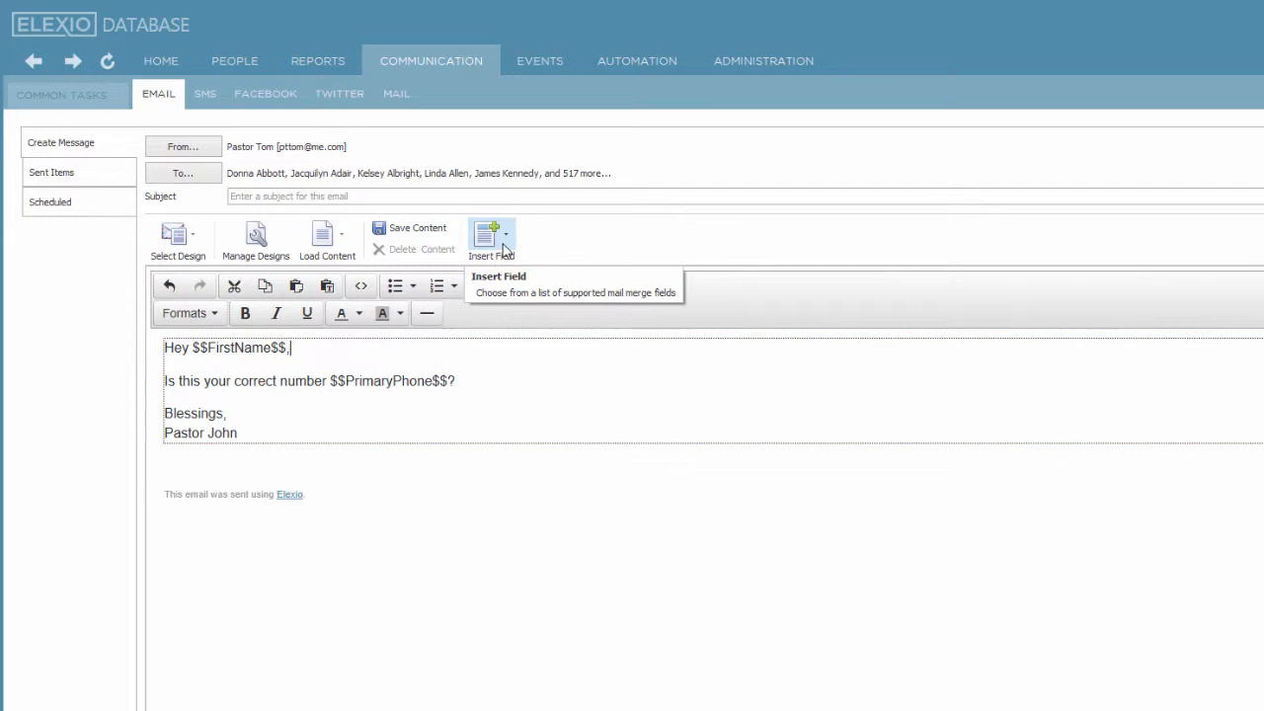
left_click(490, 237)
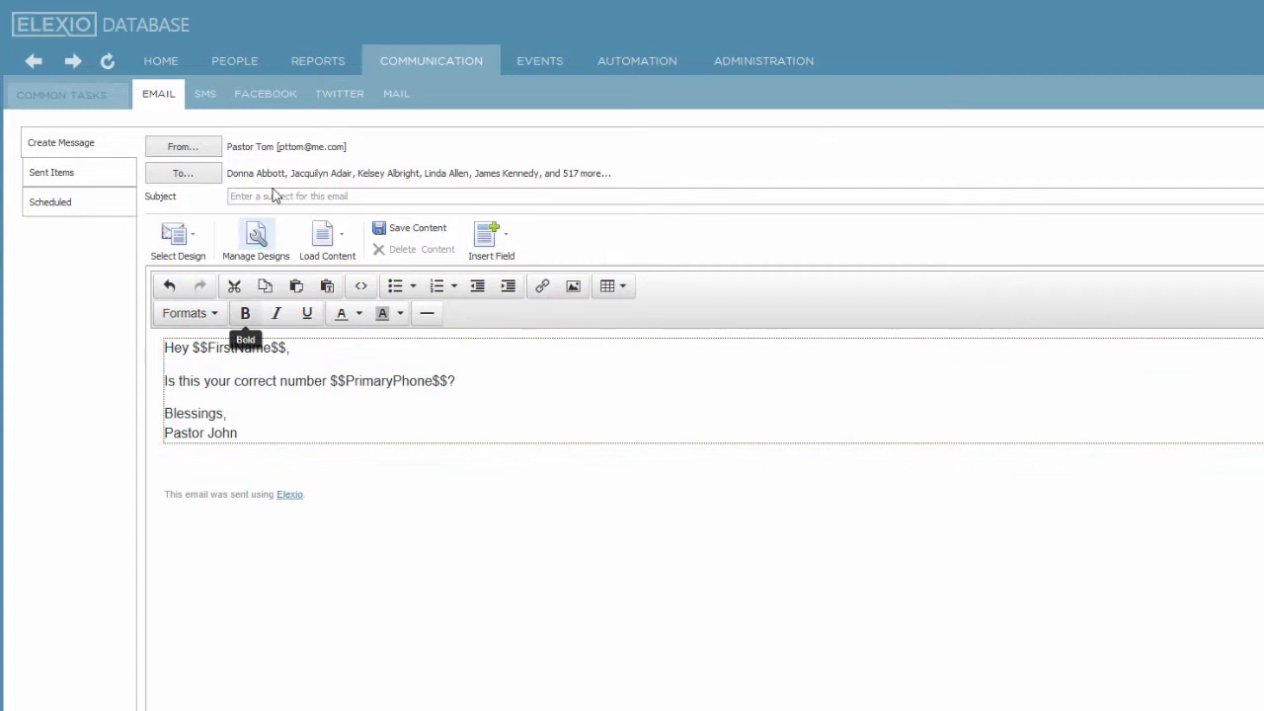
Step: Enter the subject 'Phone?' and bring up the Review/Send preview
left_click(272, 196)
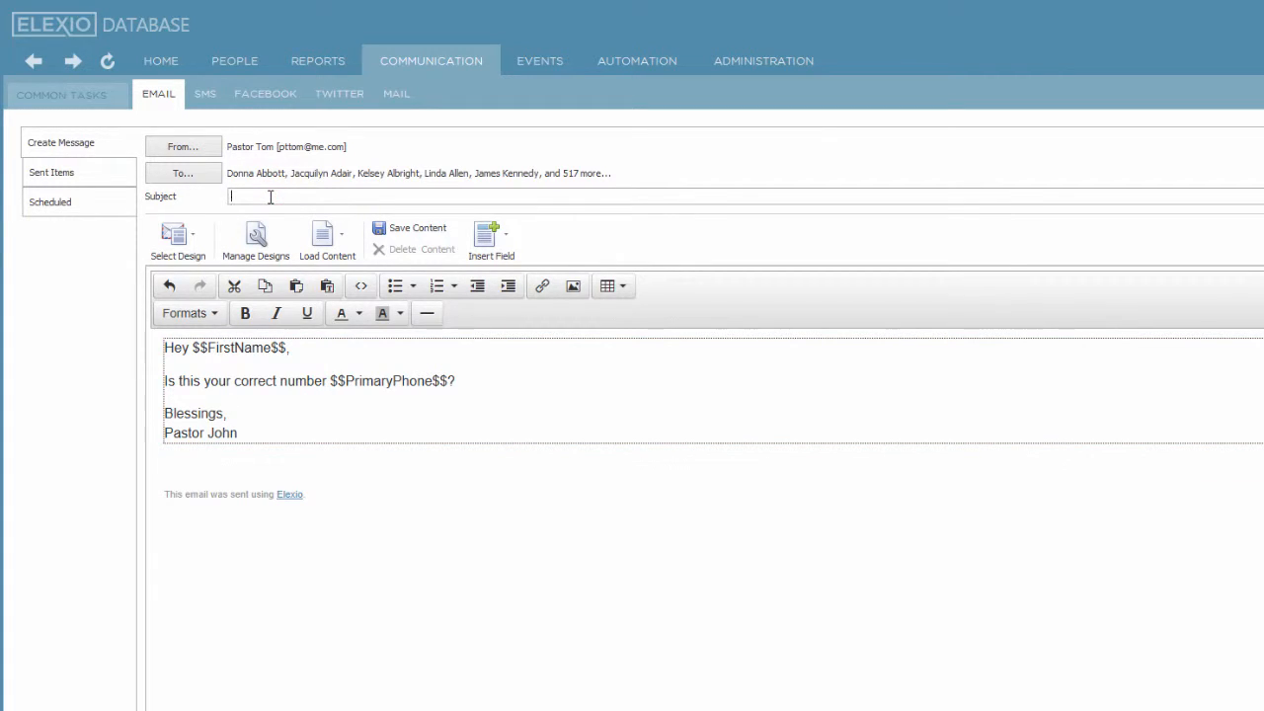
type("Phone?")
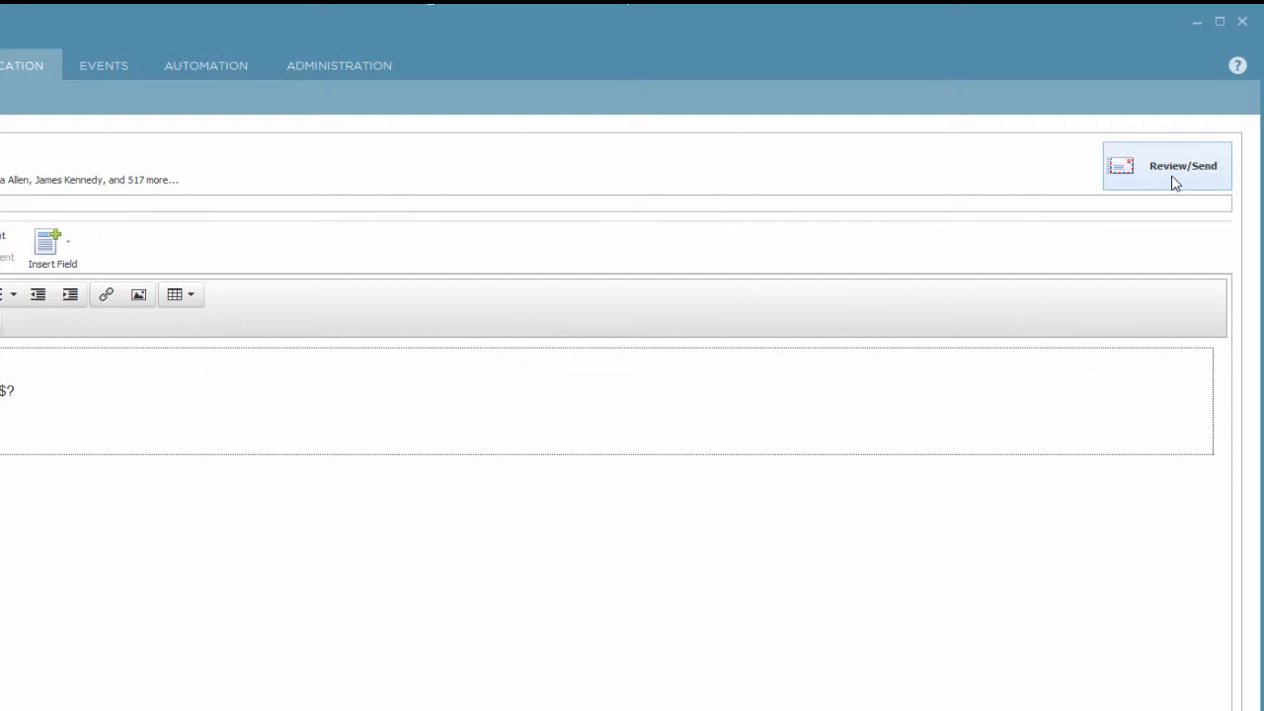
left_click(1167, 165)
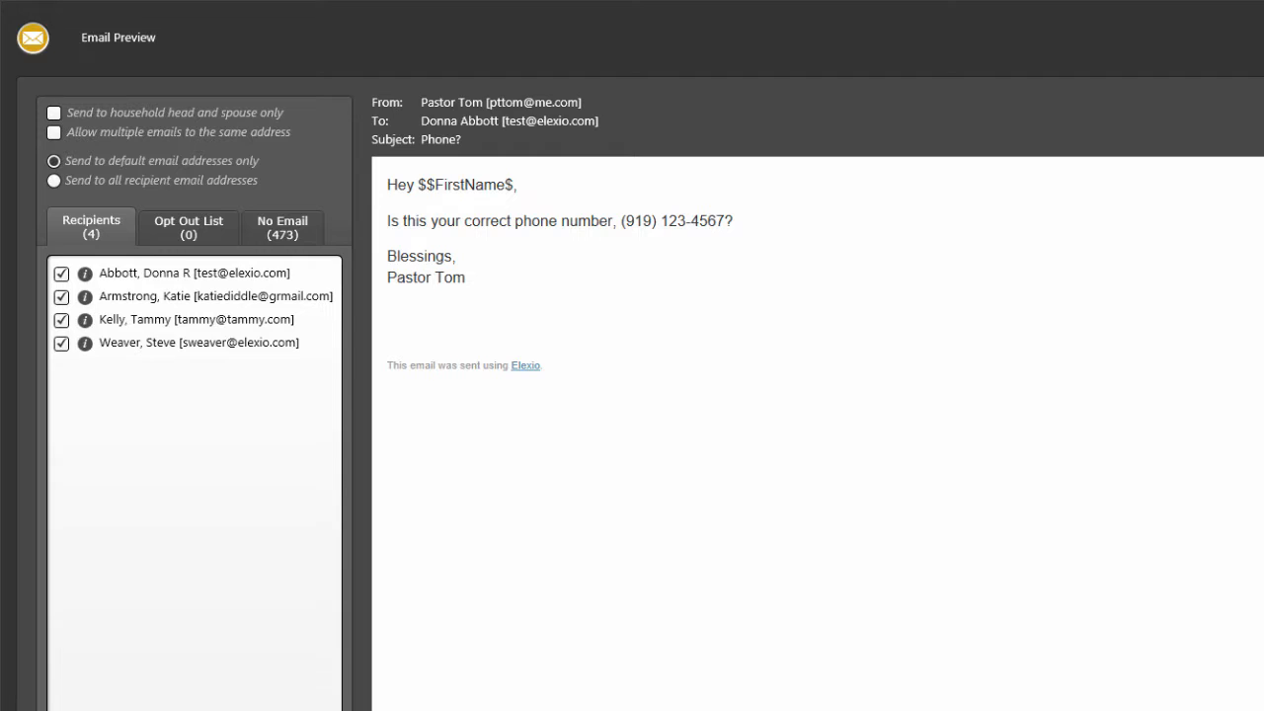
mouse_move(782, 413)
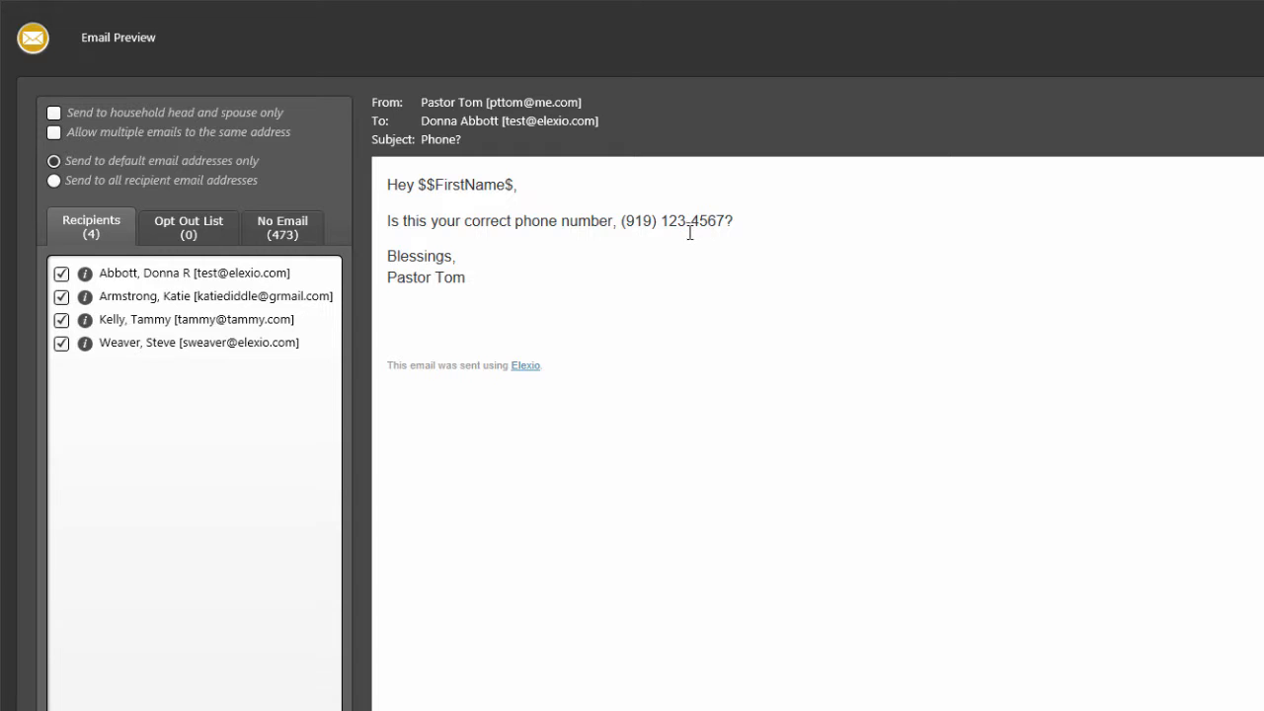
mouse_move(288, 245)
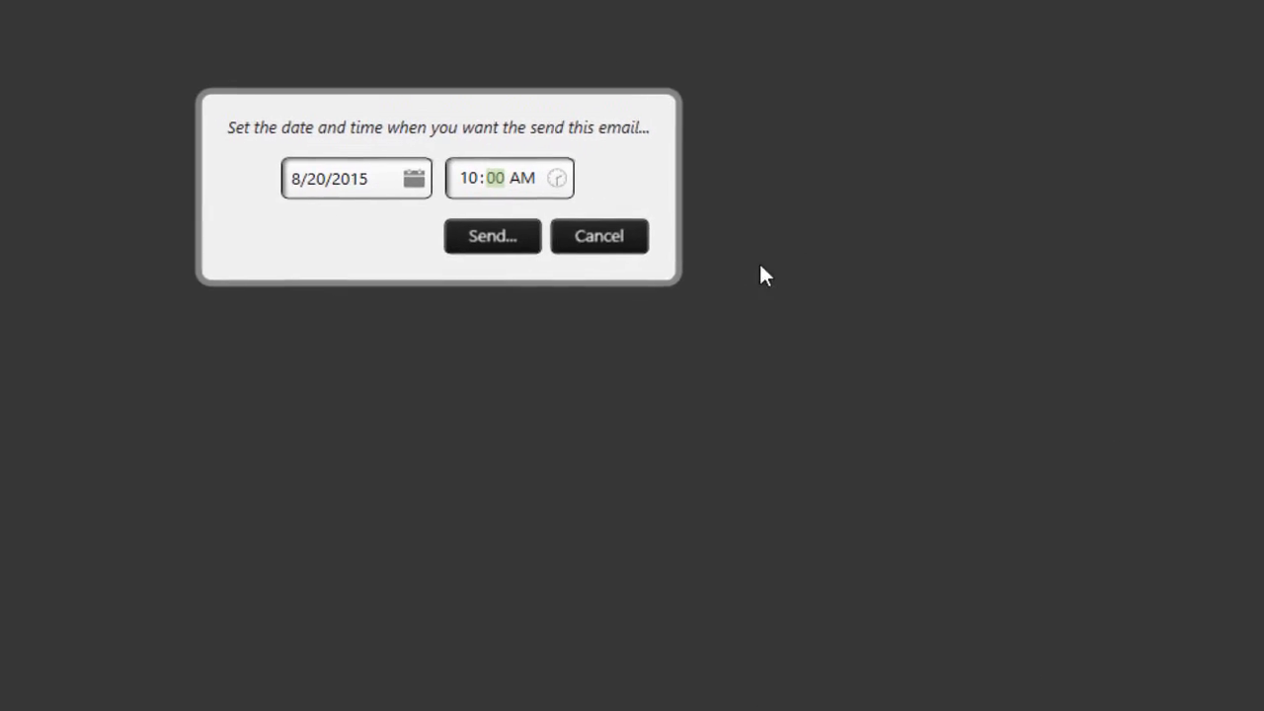
Step: Set the send date to 9/4/2015 and confirm the scheduled send
left_click(414, 179)
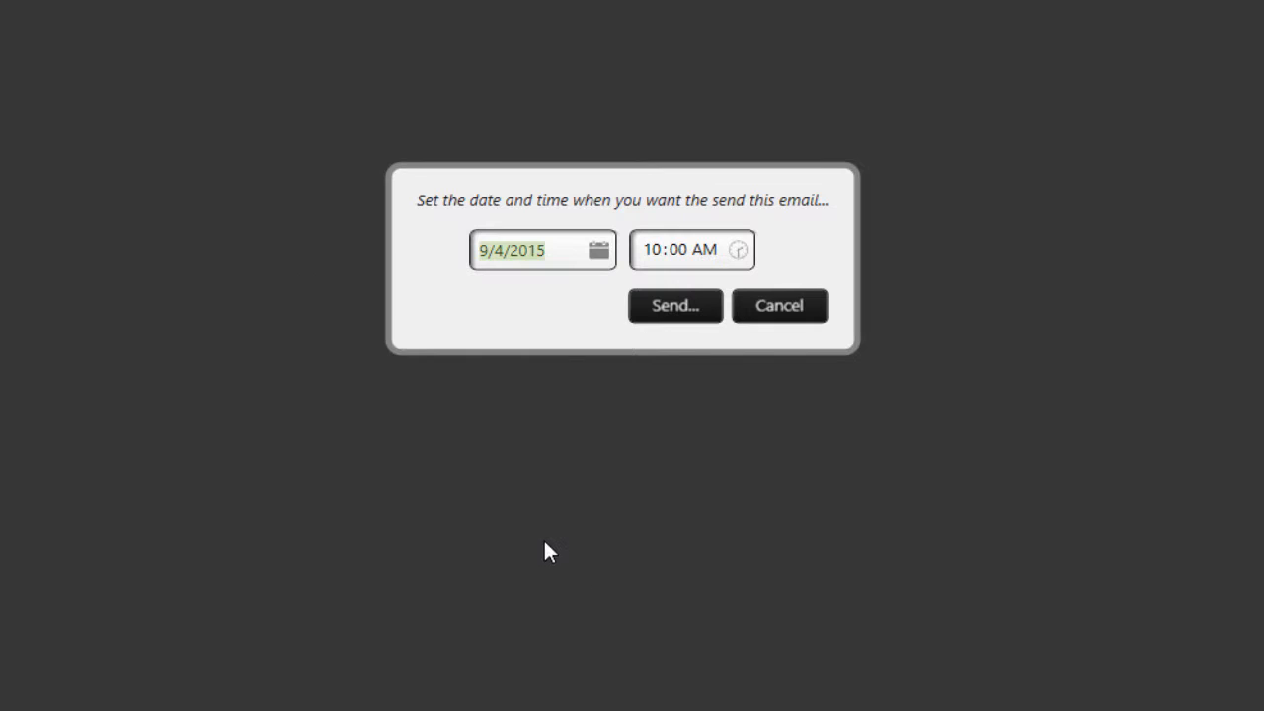
mouse_move(680, 284)
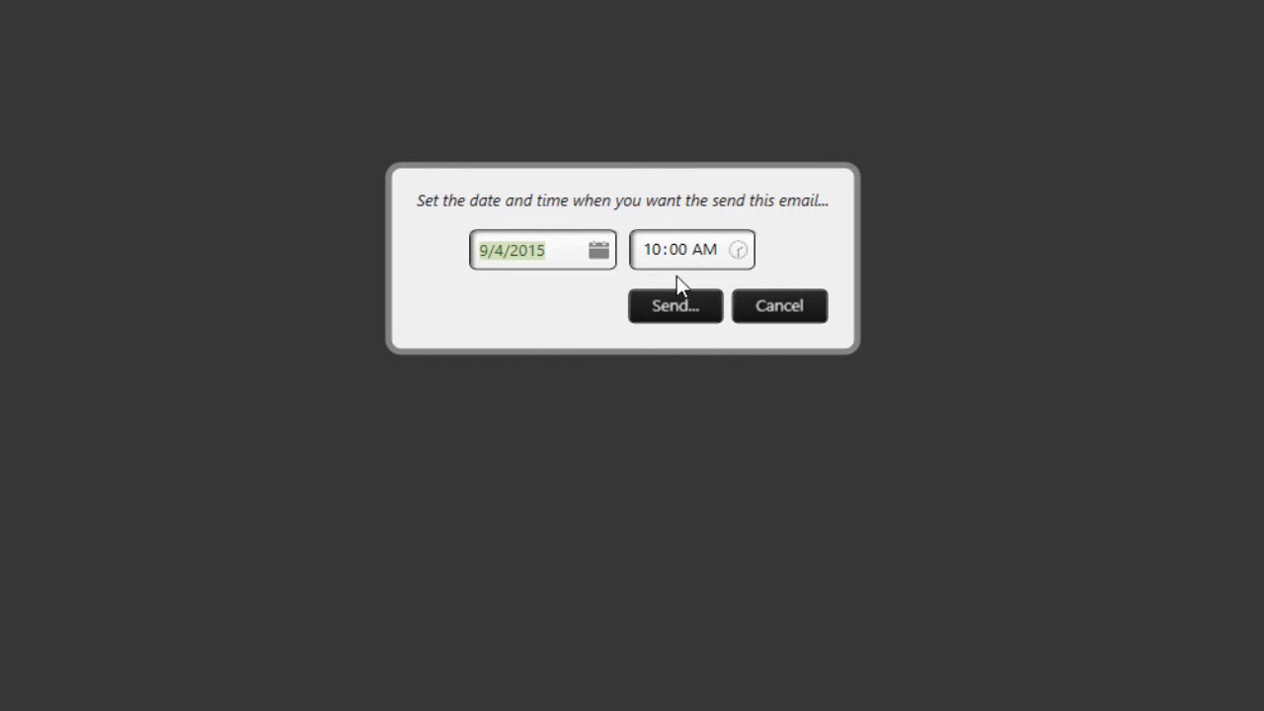
left_click(656, 249)
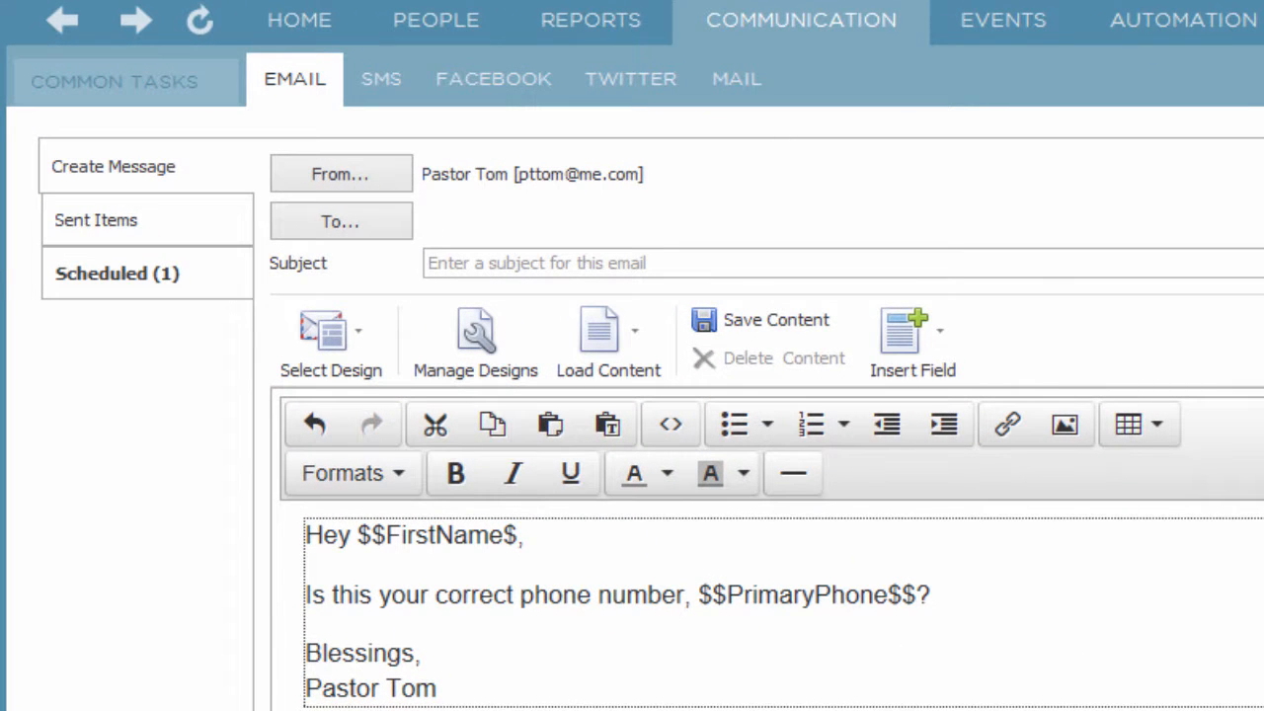
mouse_move(109, 287)
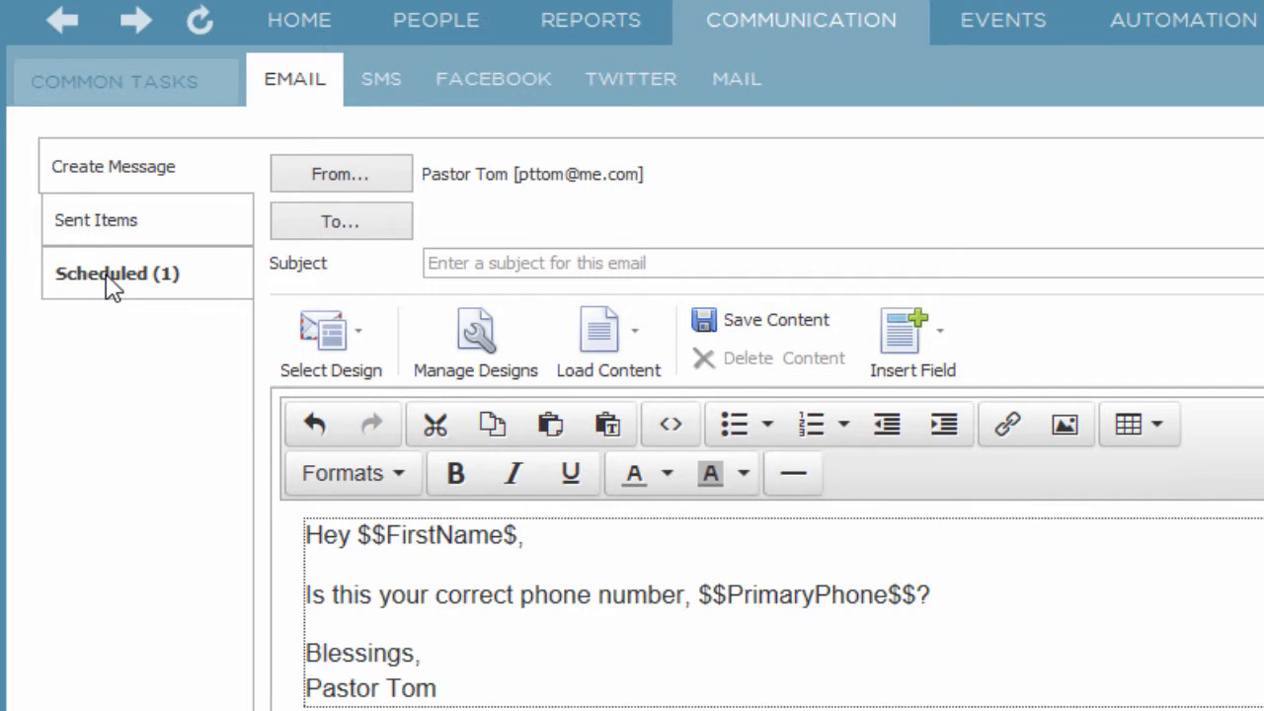
mouse_move(97, 297)
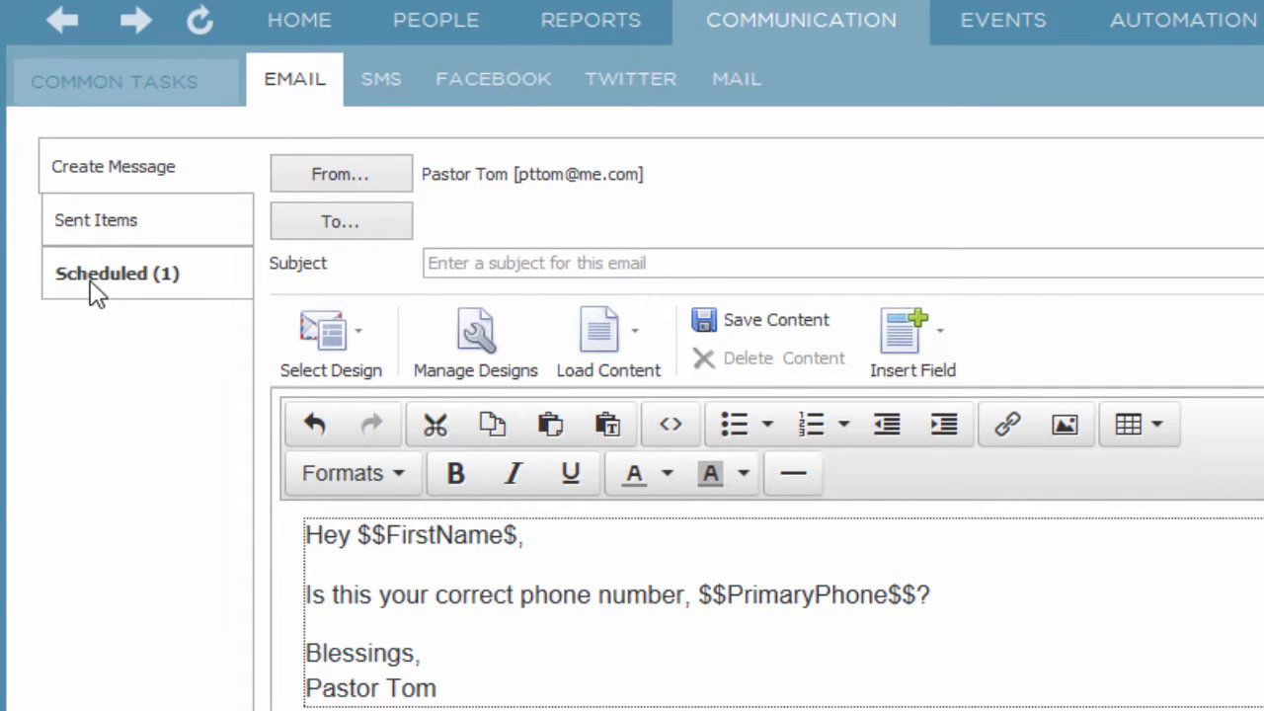
Step: View the Scheduled (1) list showing the 'Phone?' email set for 9/4/2015, 7:00 AM
left_click(117, 274)
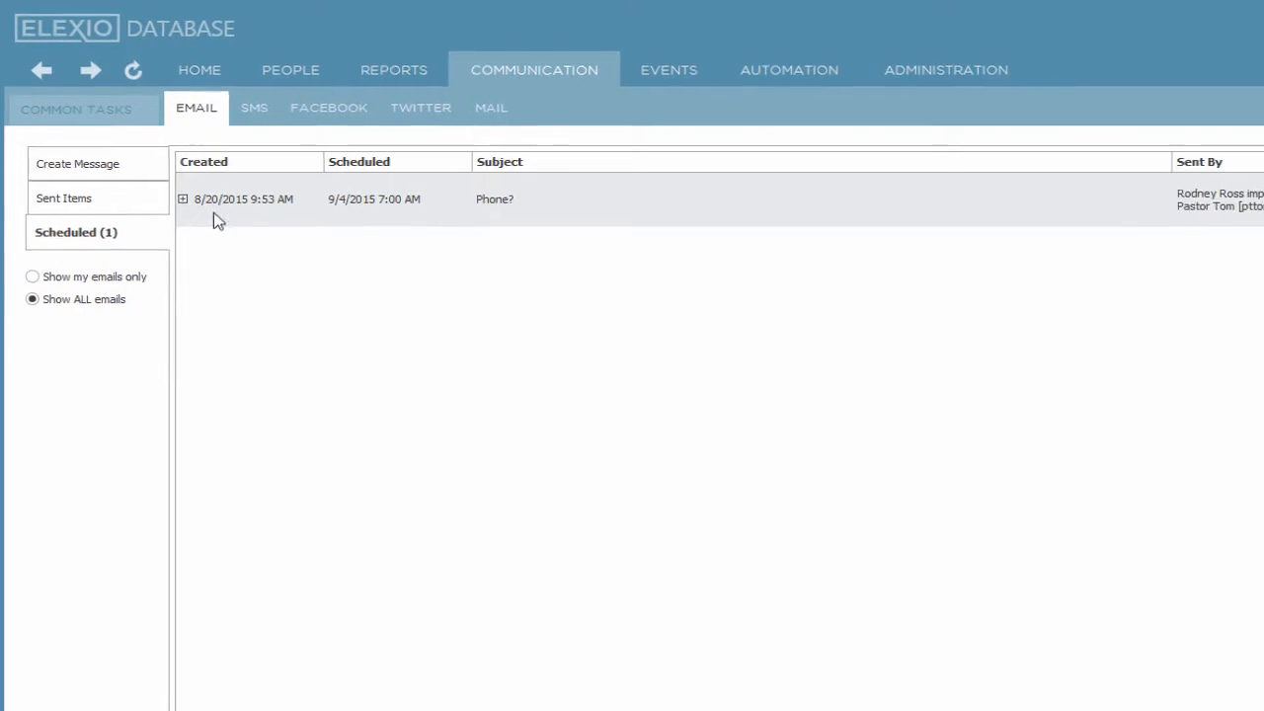
mouse_move(225, 104)
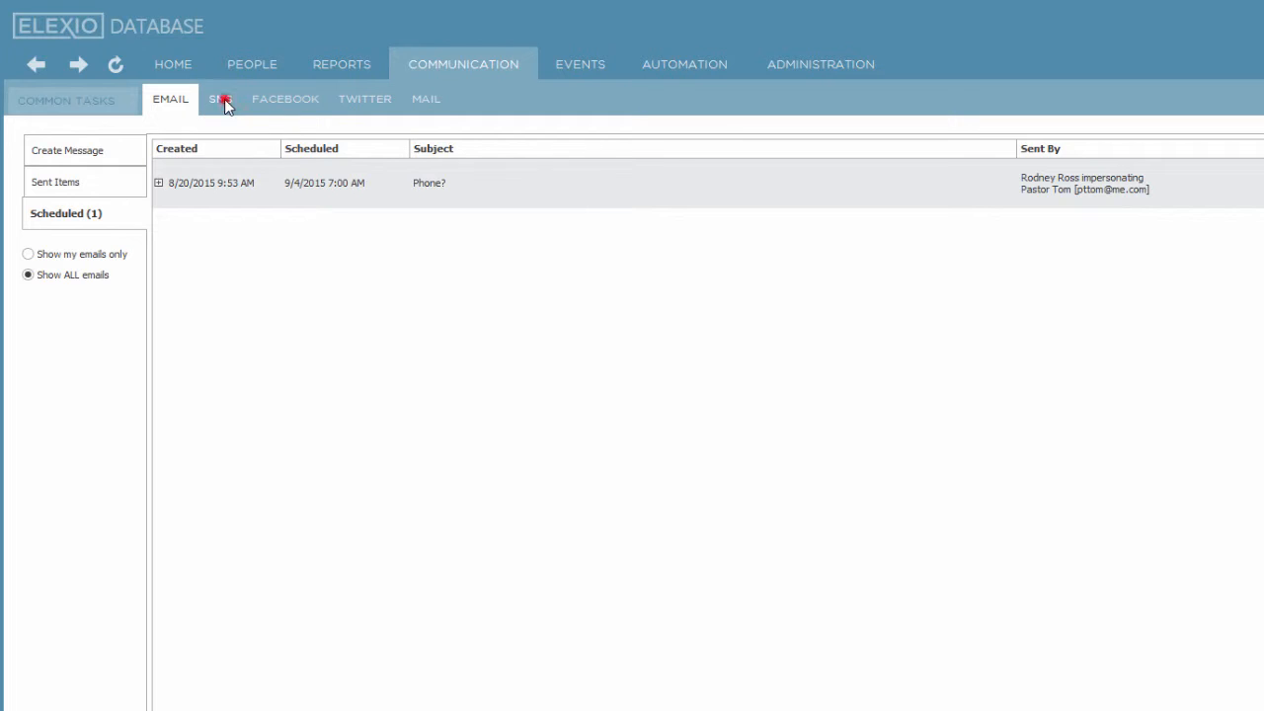
Step: Start an SMS addressed to males in the college-age group, 33 recipients
left_click(221, 98)
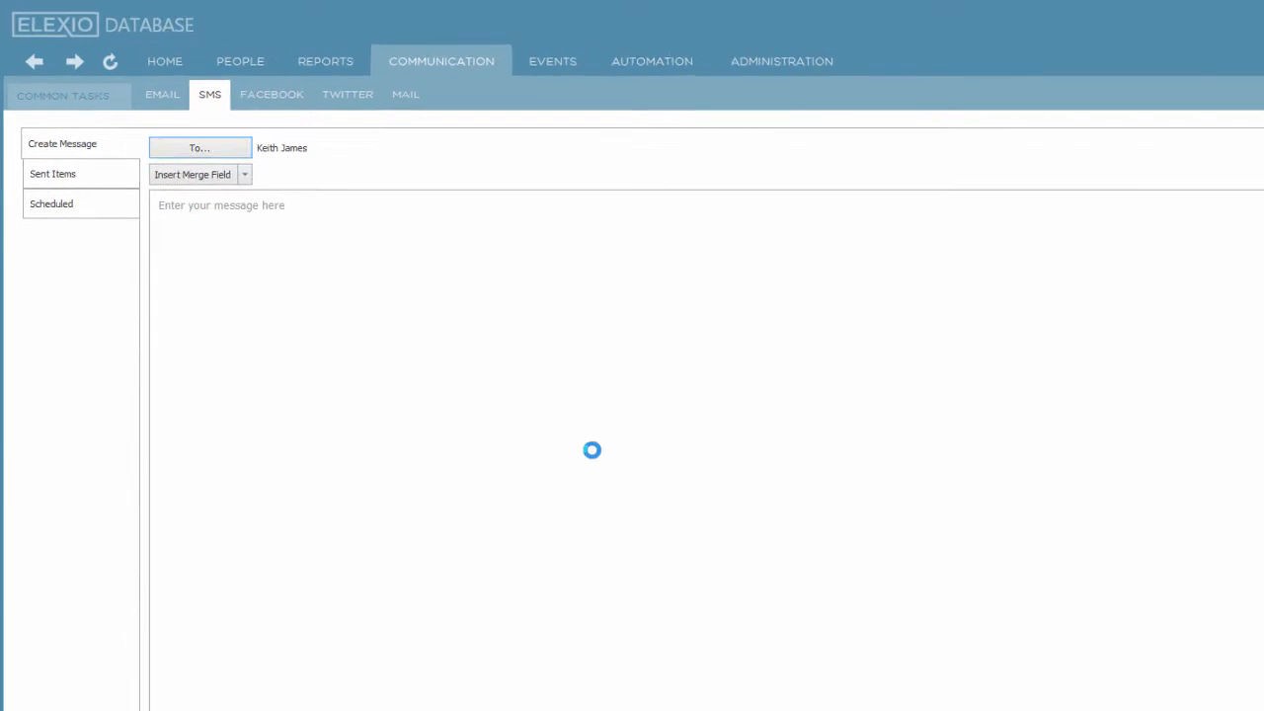
left_click(198, 147)
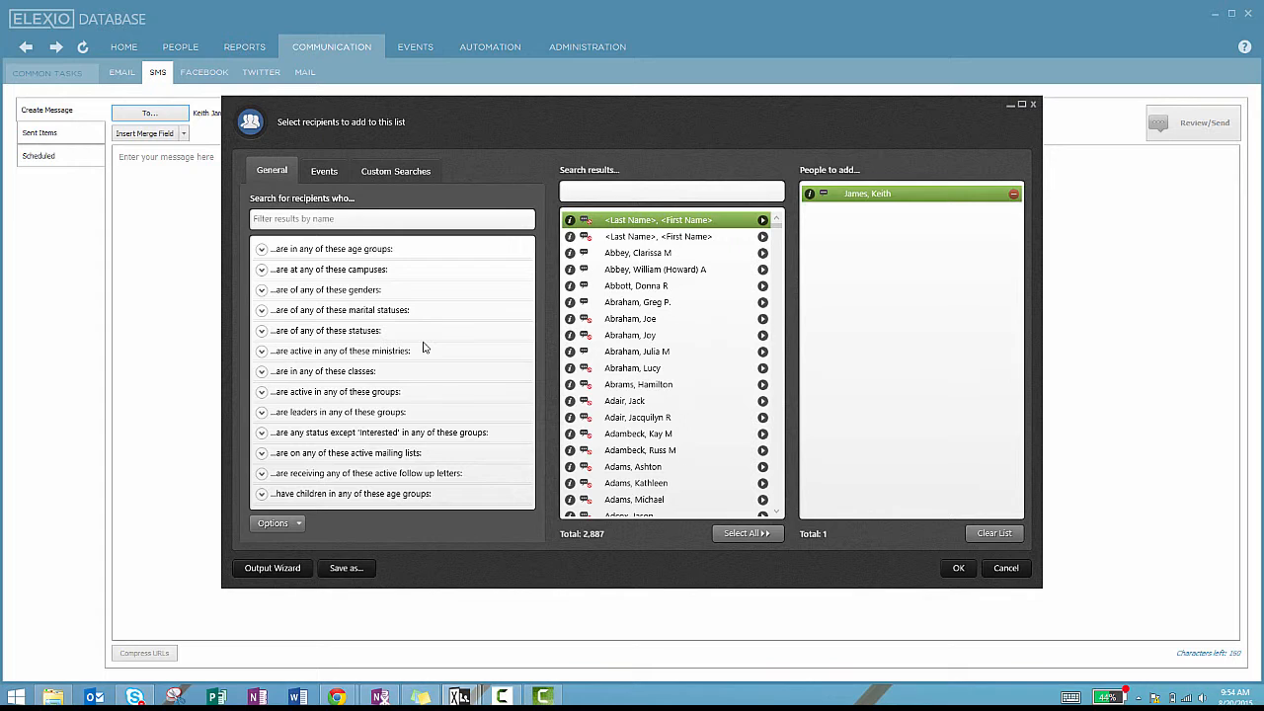
mouse_move(422, 349)
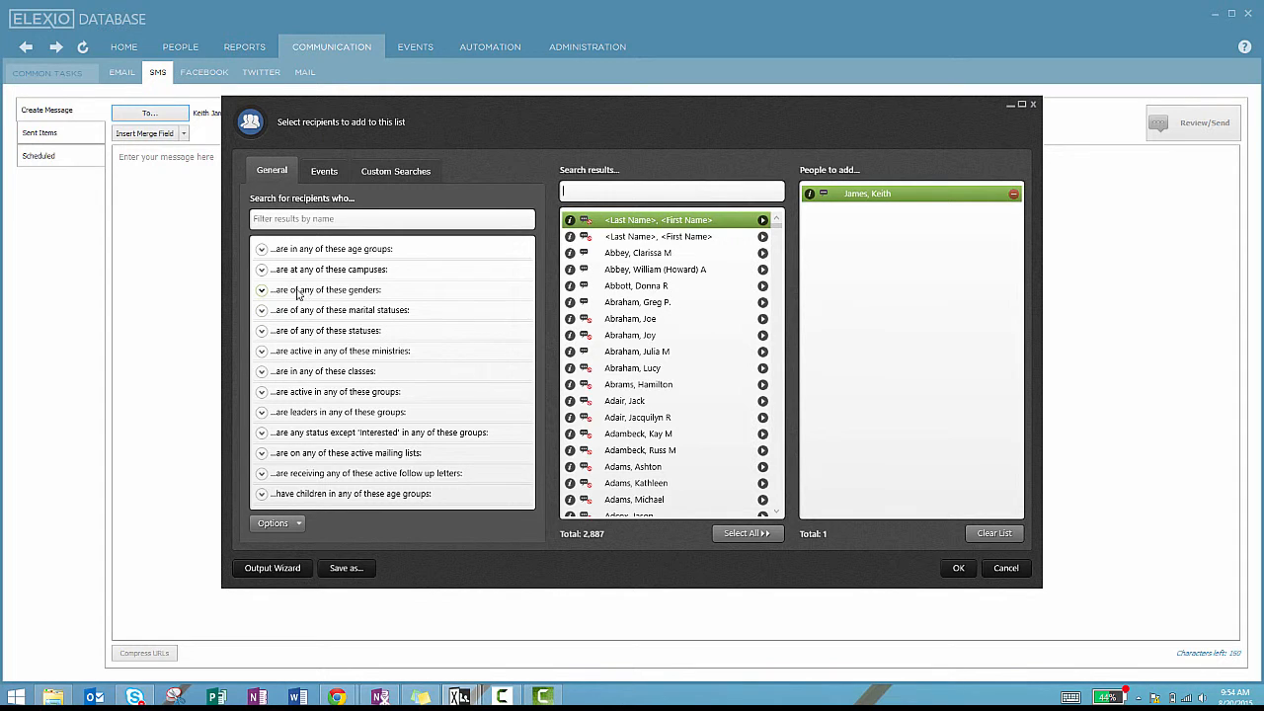
left_click(262, 290)
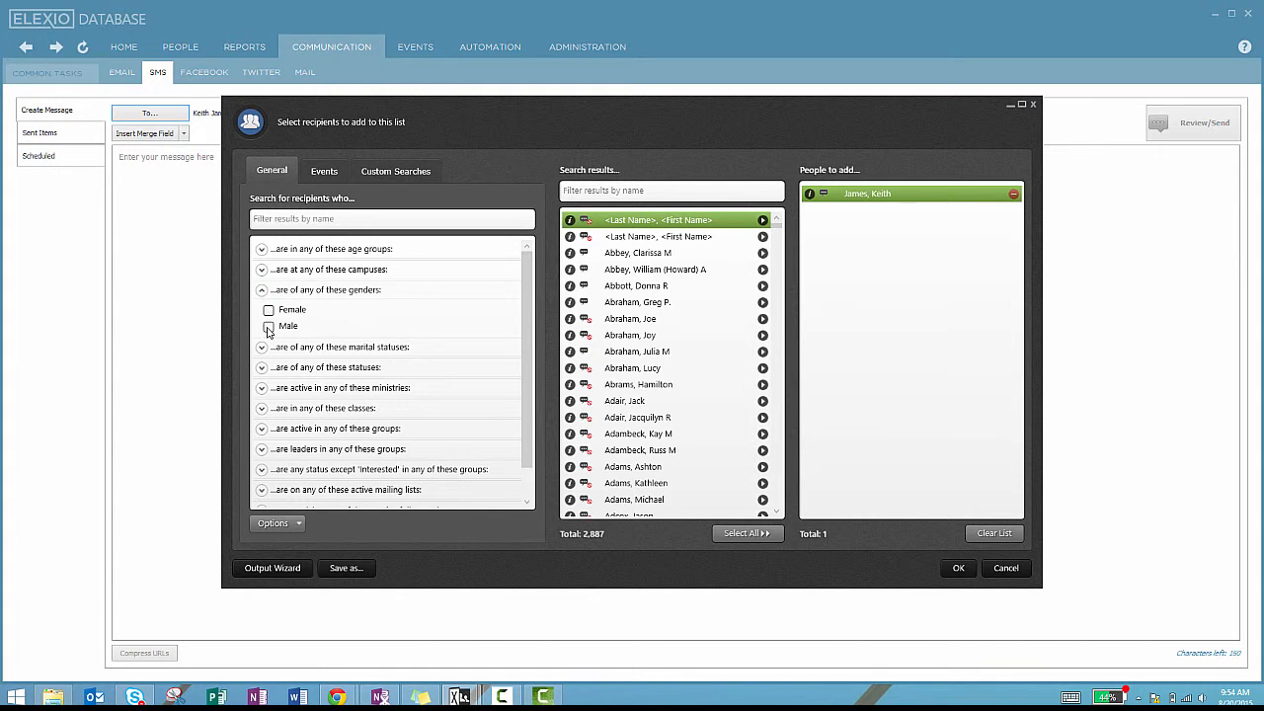
left_click(269, 326)
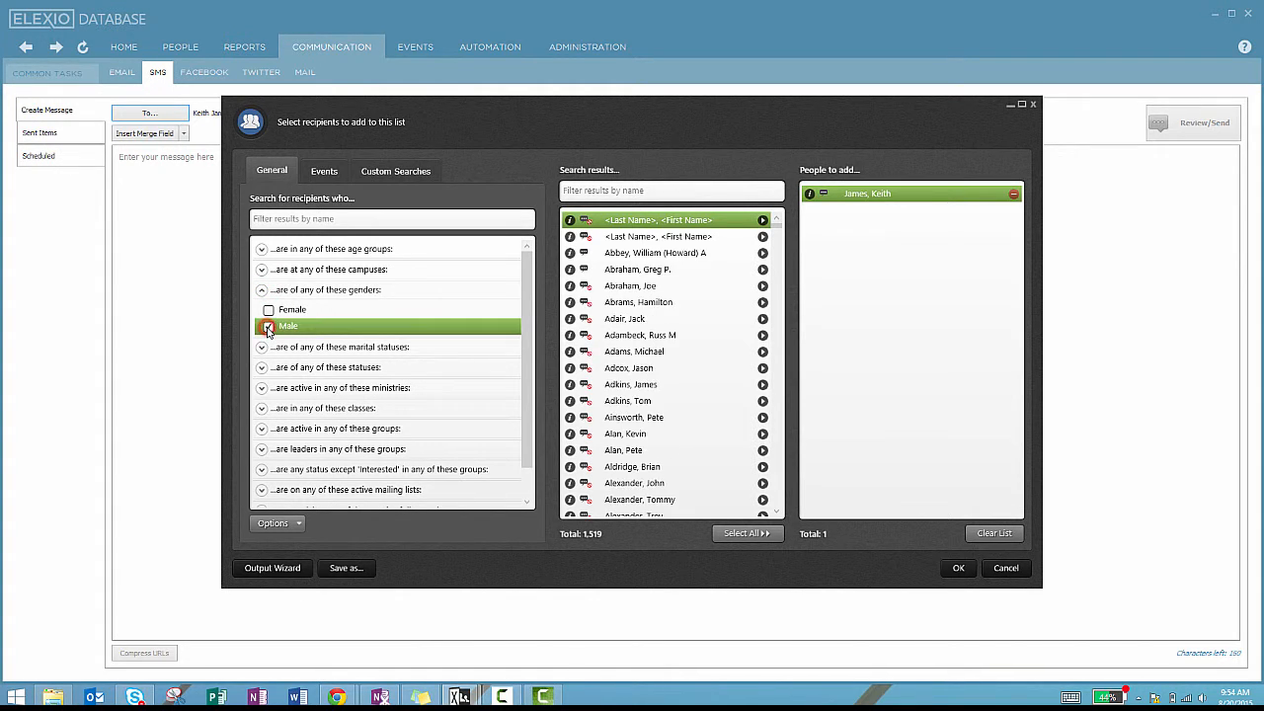
left_click(268, 326)
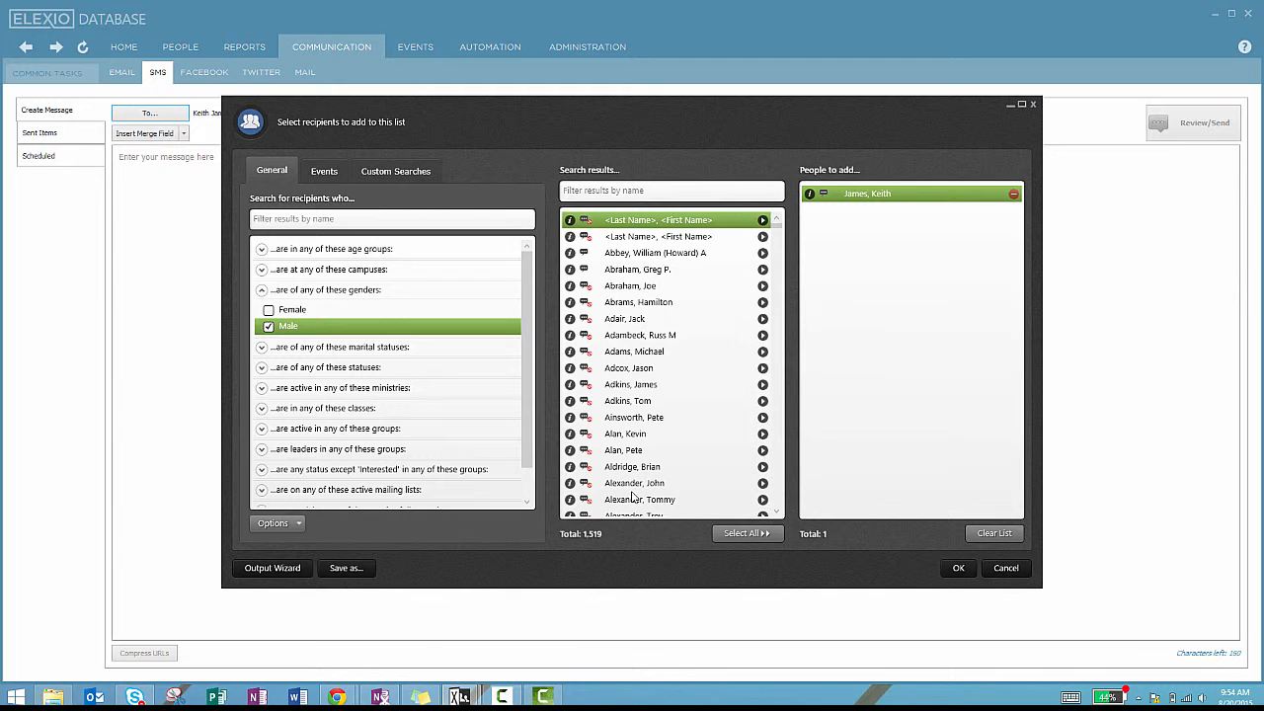
mouse_move(633, 464)
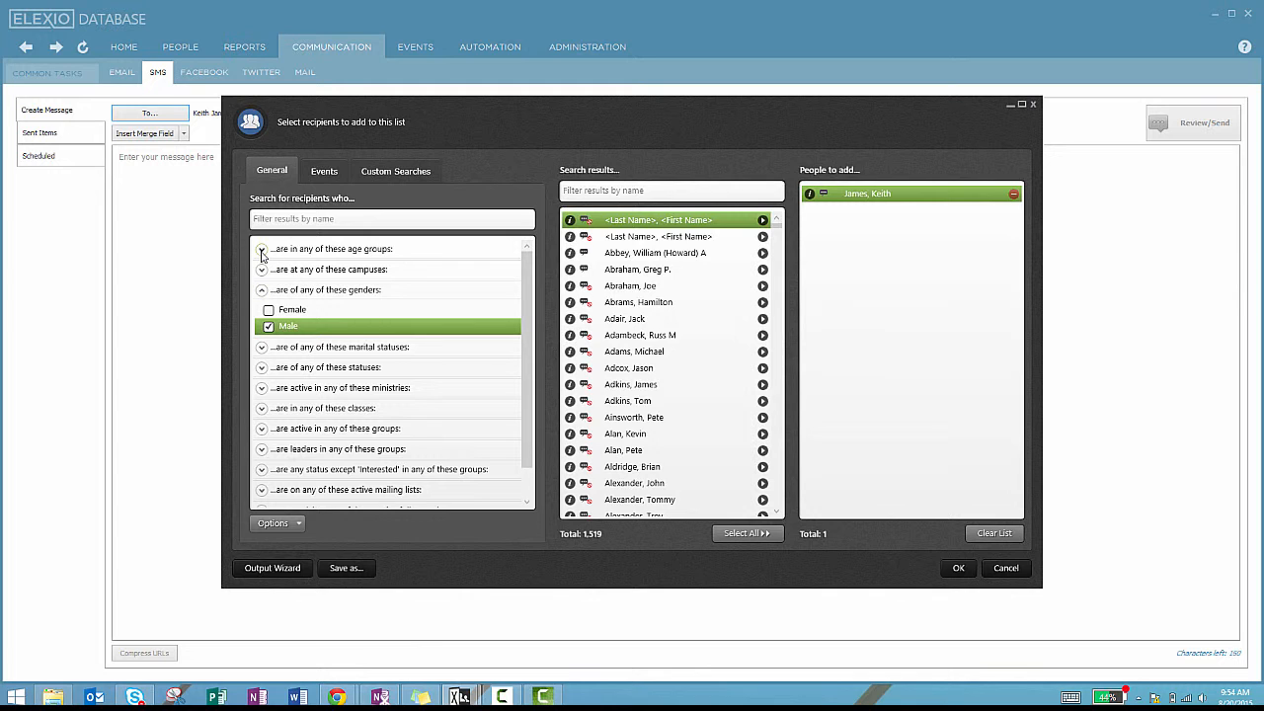
left_click(262, 249)
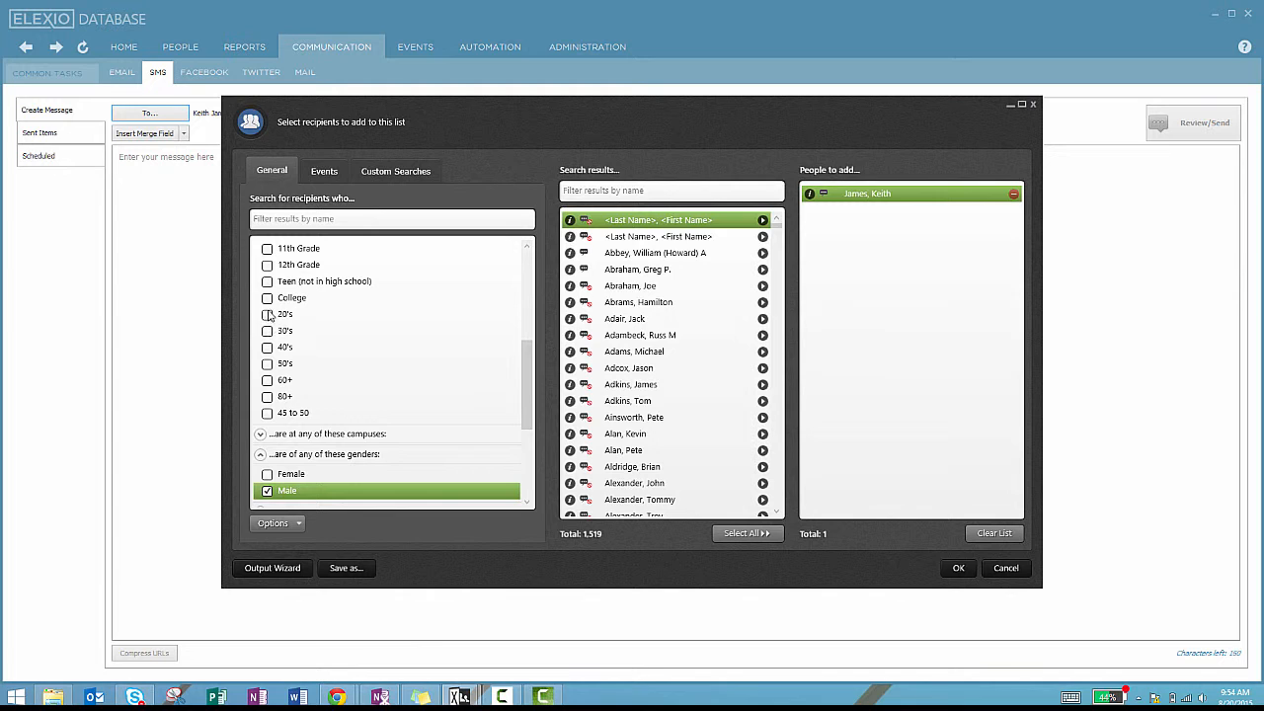
left_click(266, 297)
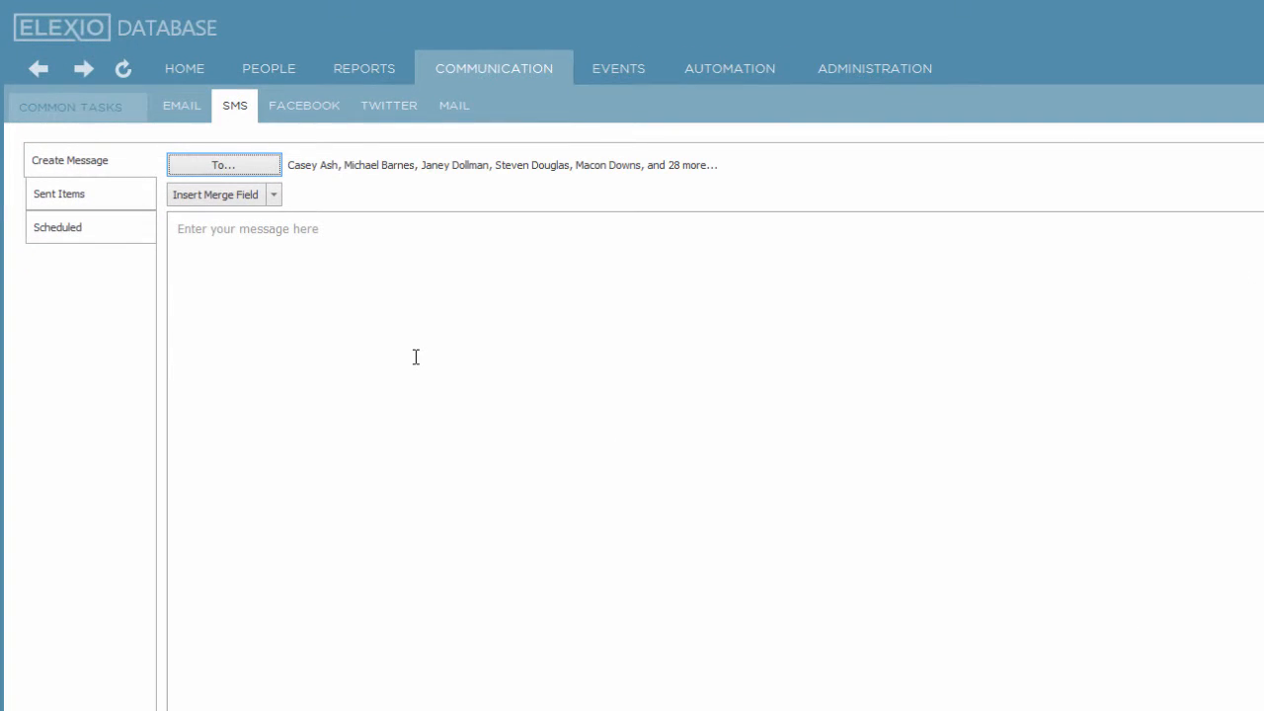
mouse_move(337, 265)
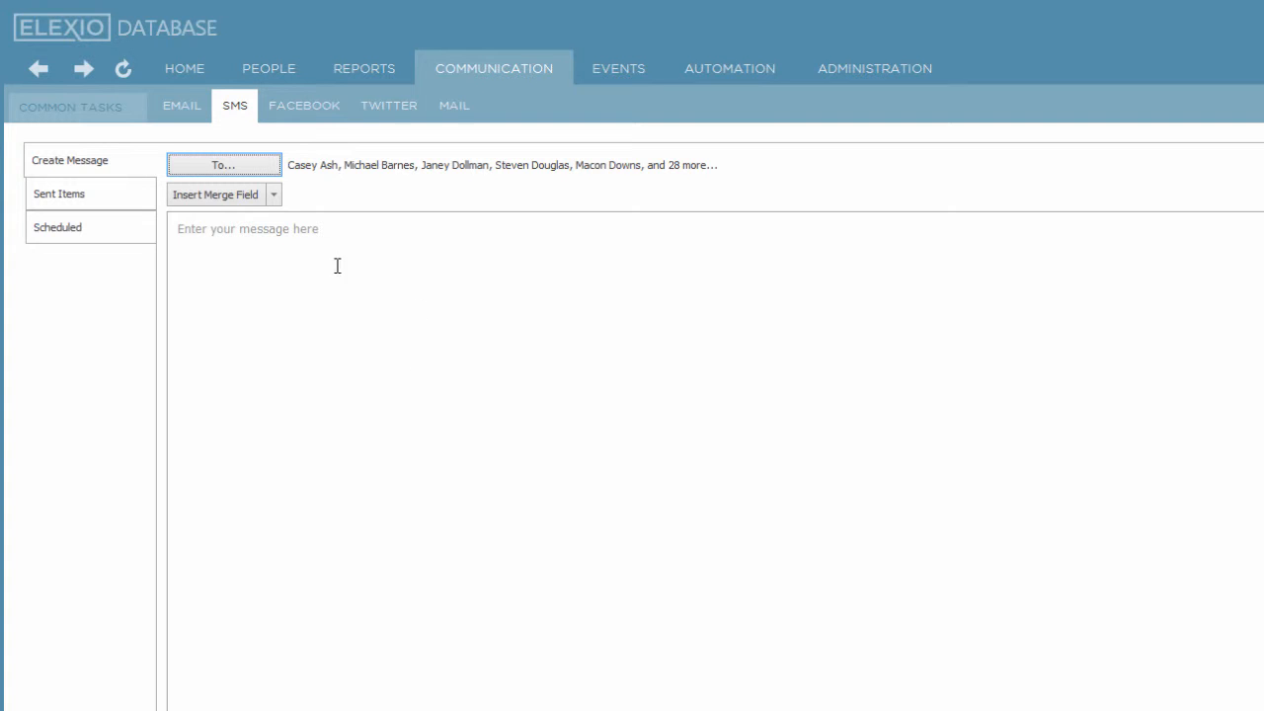
Step: Insert the First Name merge field at the start of the text message body
left_click(272, 194)
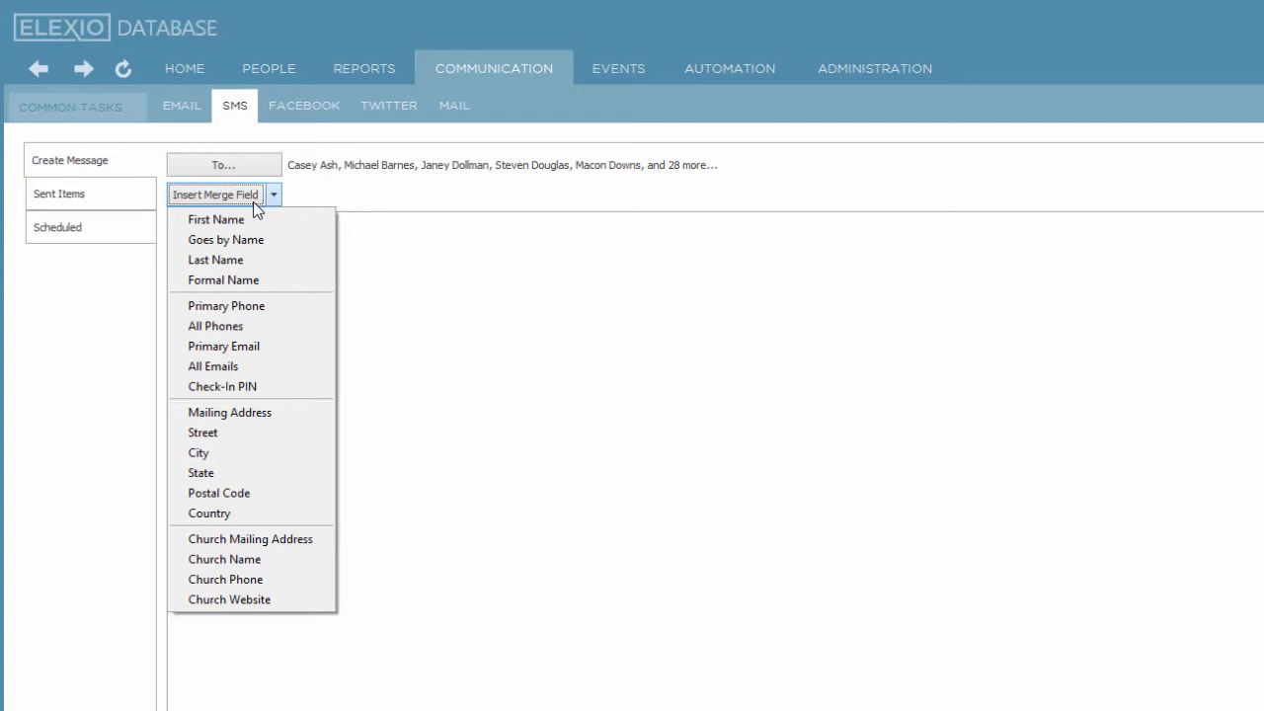
left_click(216, 219)
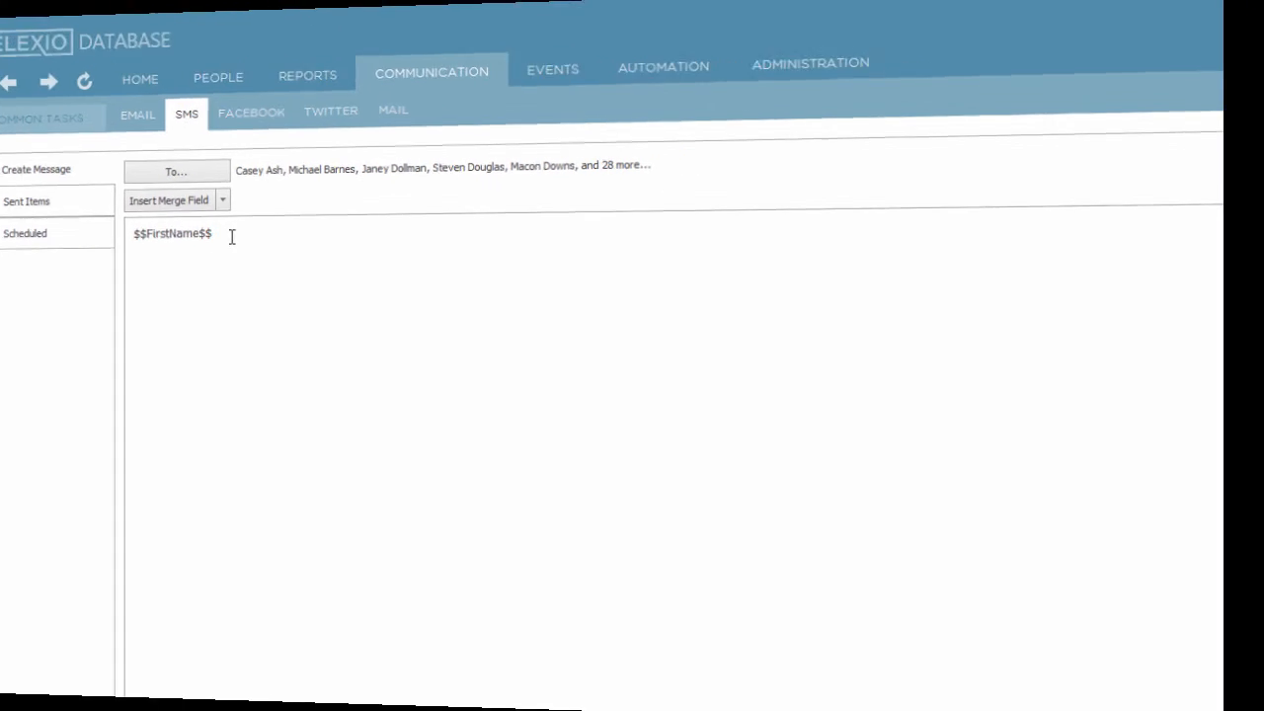
left_click(137, 113)
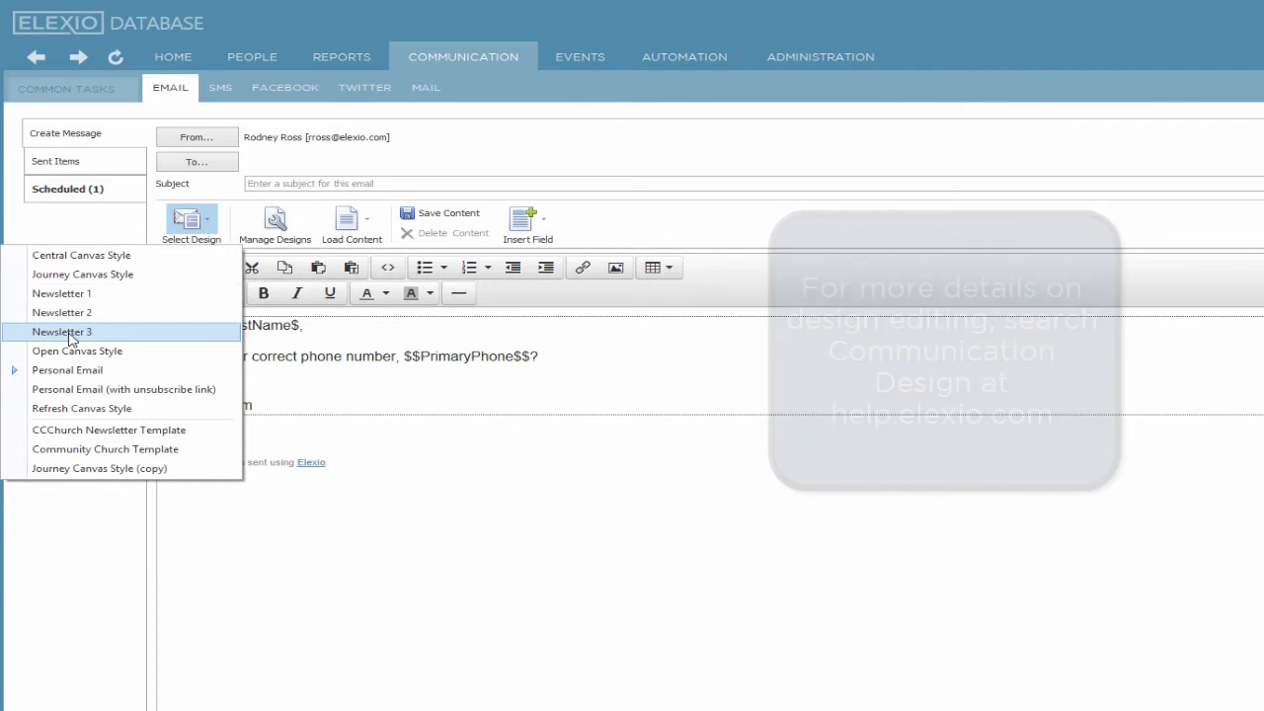
Step: Choose Newsletter 3 from the email designs, replacing the plain template with the guitar-image layout
left_click(62, 331)
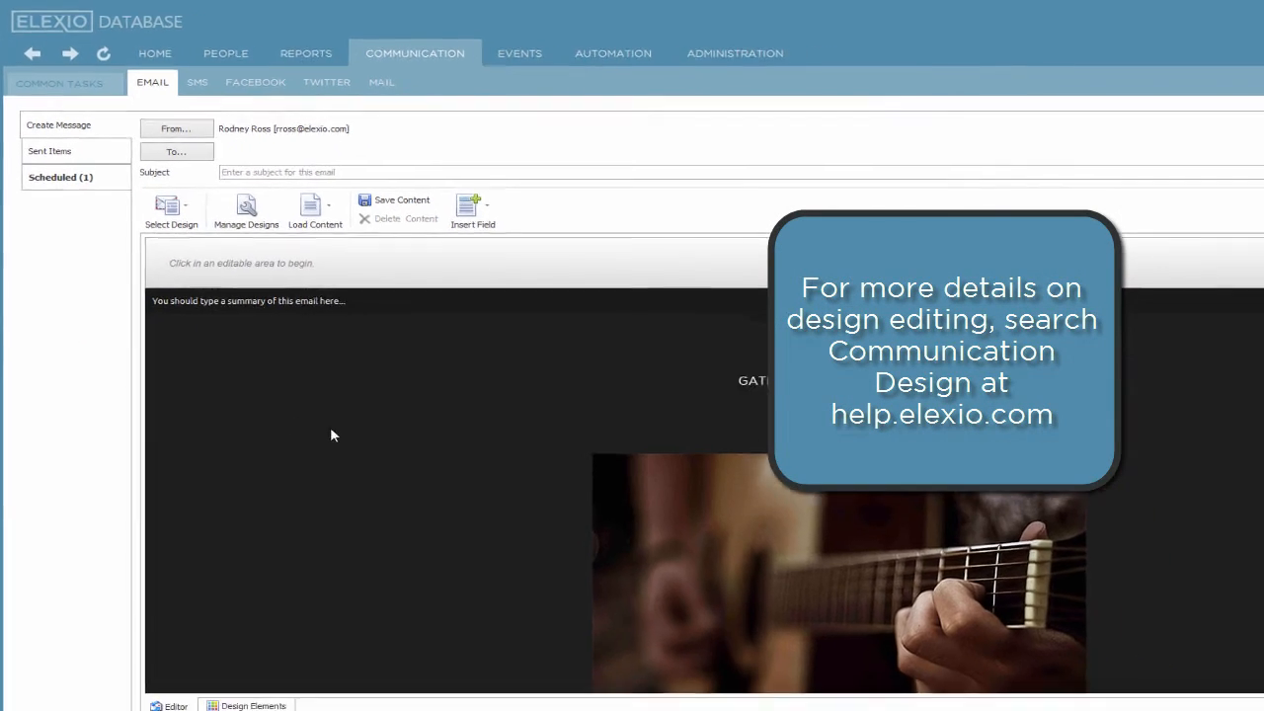